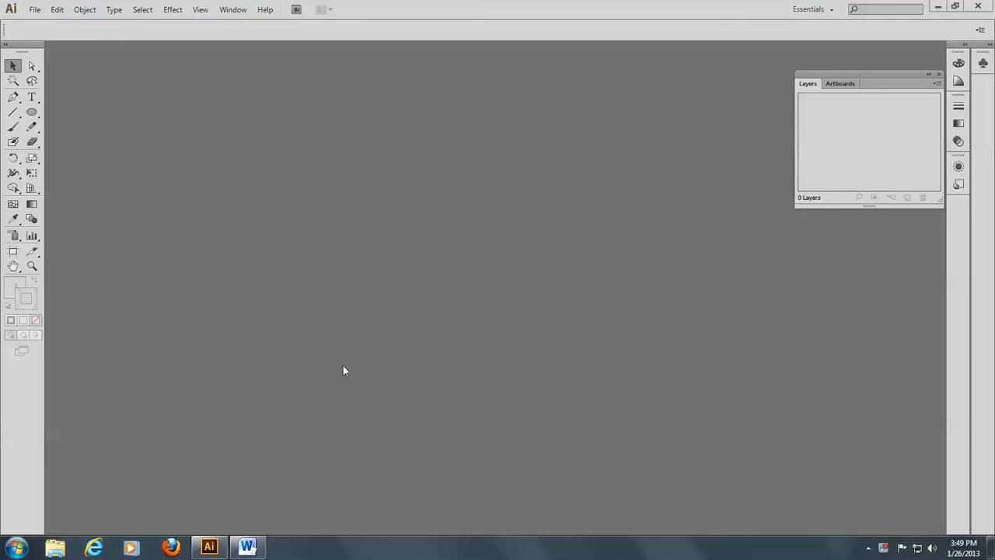
mouse_move(31, 9)
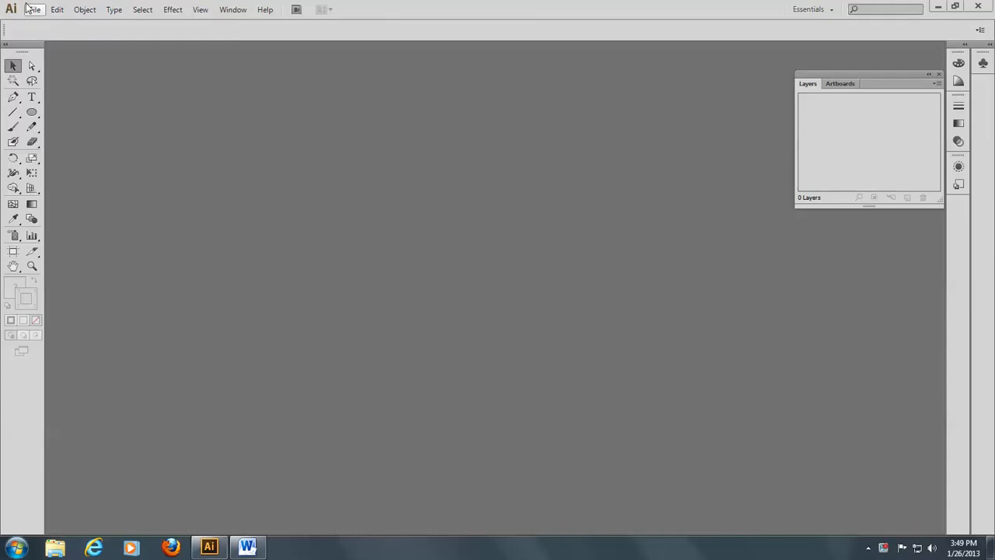
- Start a new document and name it 'curves'
left_click(34, 9)
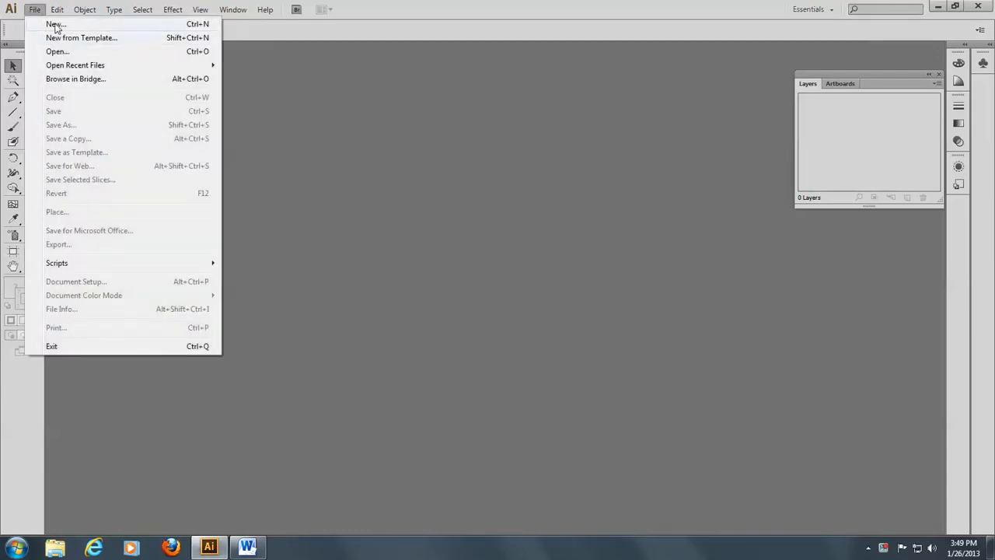
left_click(56, 24)
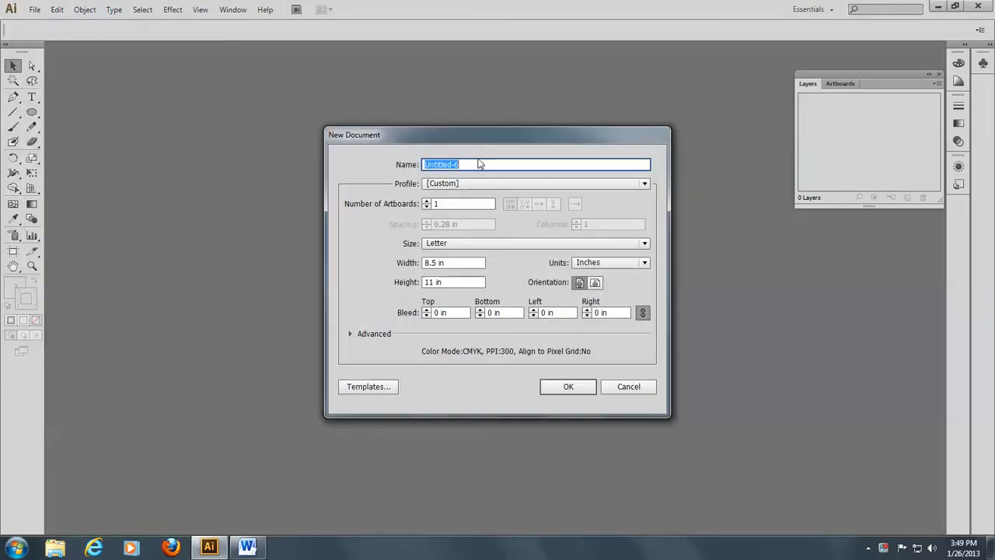
type("cu")
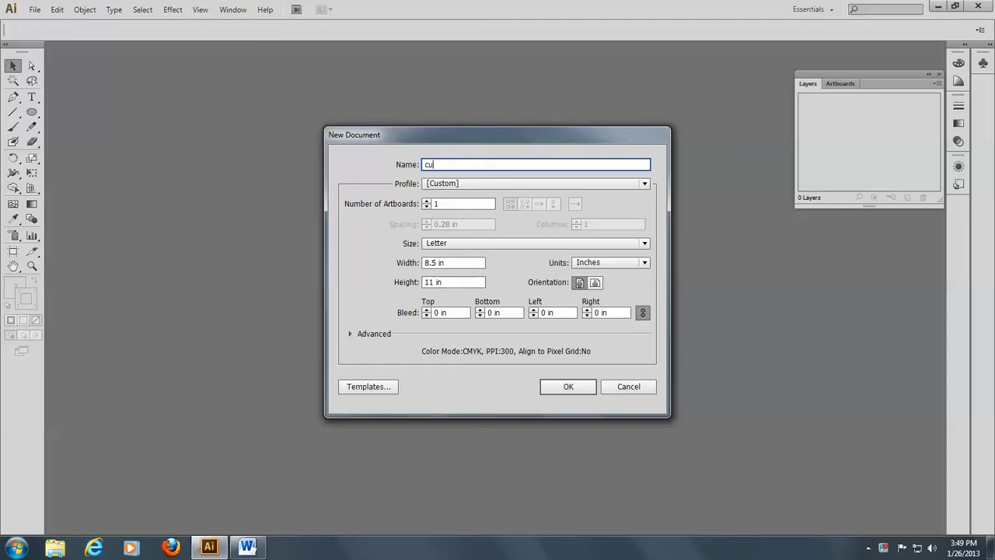
type("rves")
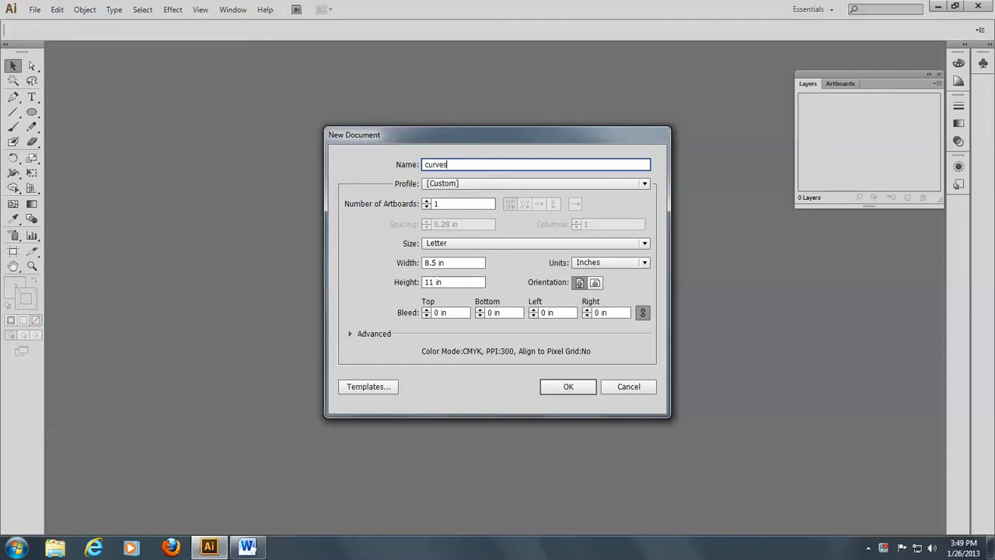
- Choose the Print profile with inches as units and create the document
left_click(644, 184)
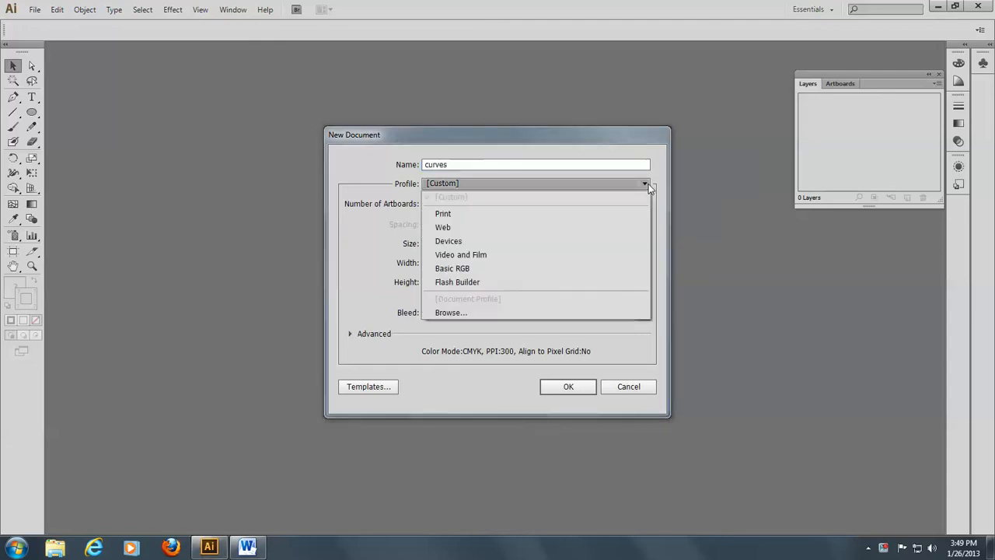
left_click(443, 213)
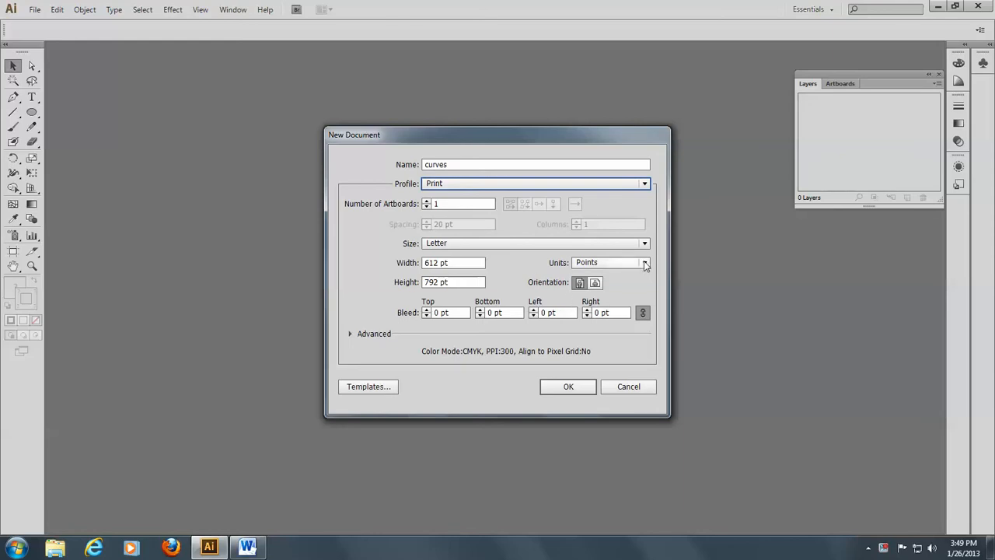
left_click(643, 261)
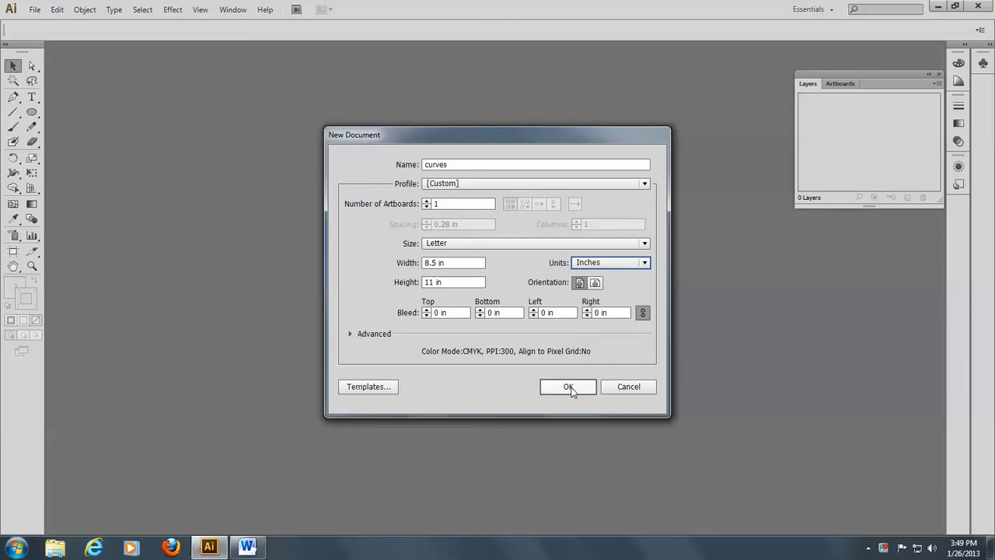
left_click(569, 385)
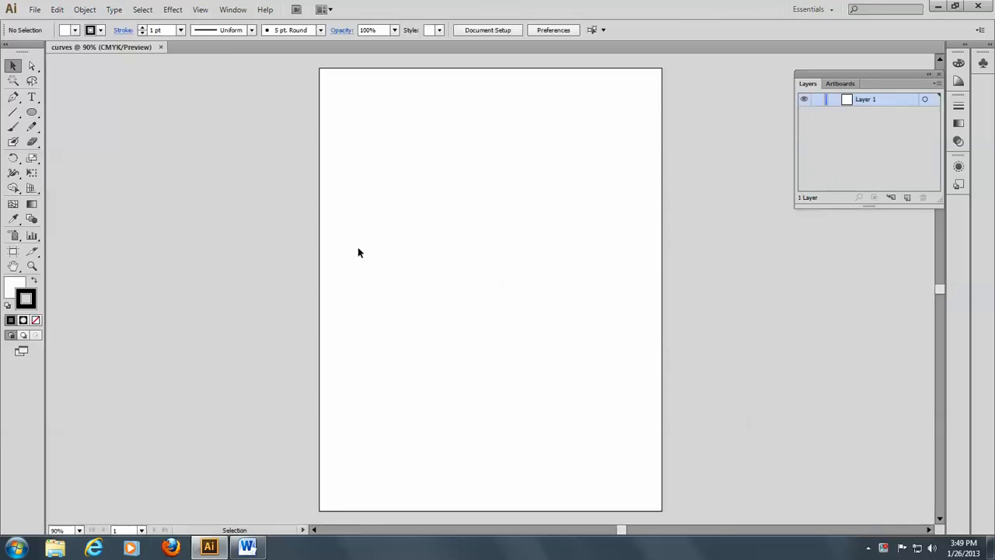
mouse_move(37, 21)
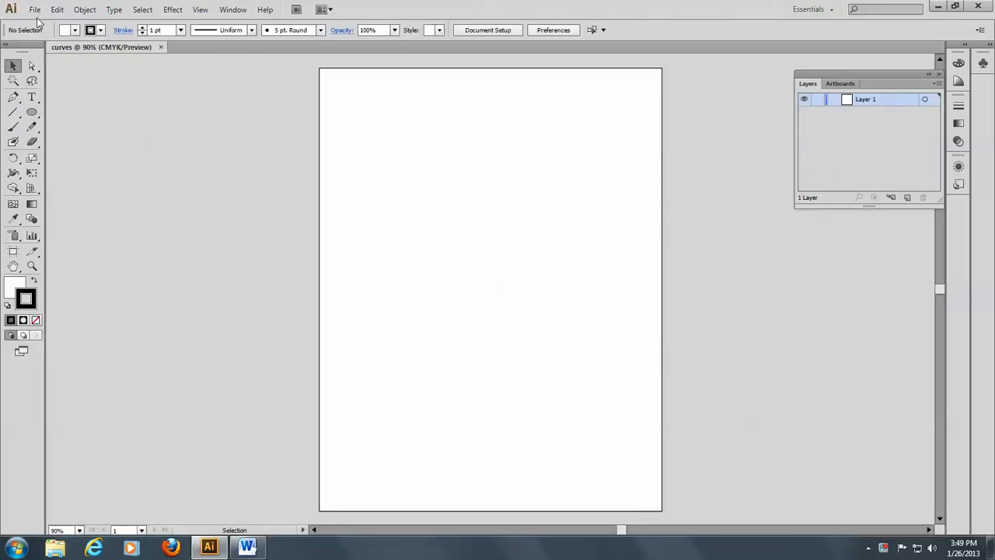
- Place the CURVES image into the document as a template layer
left_click(34, 10)
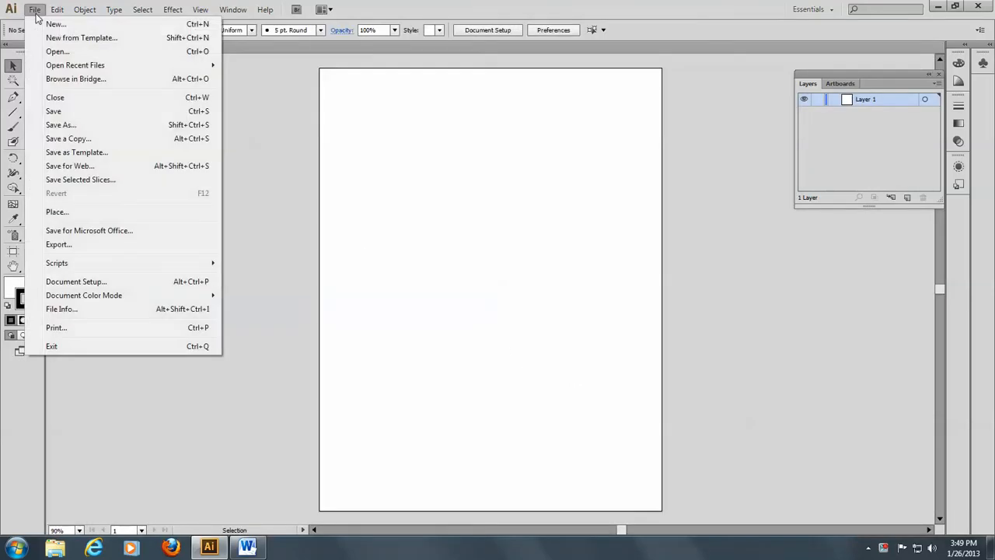
mouse_move(61, 124)
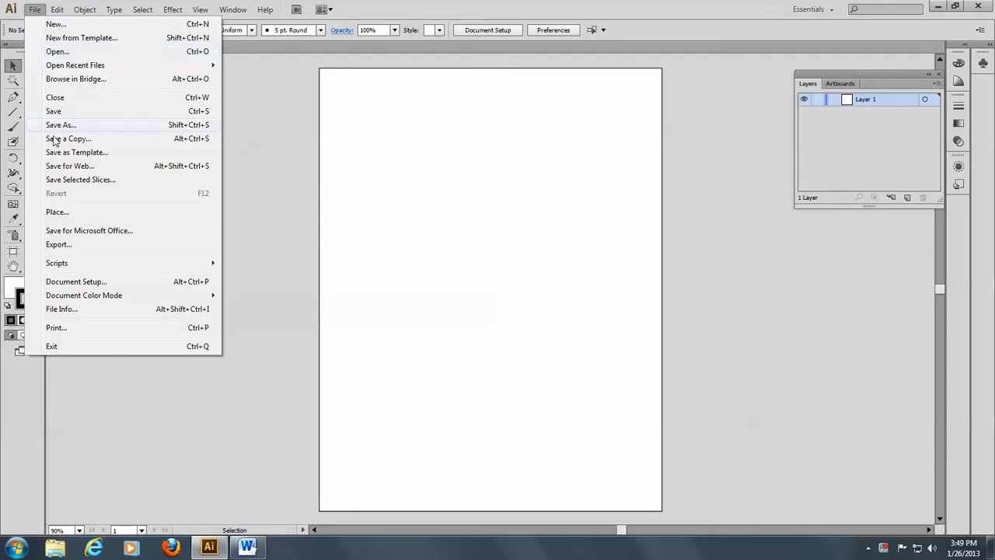
left_click(56, 212)
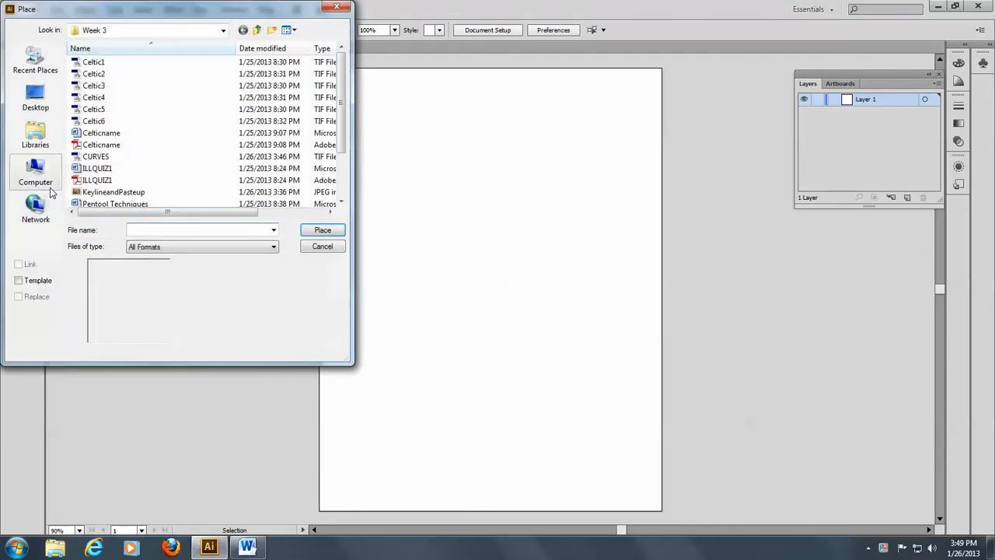
mouse_move(97, 155)
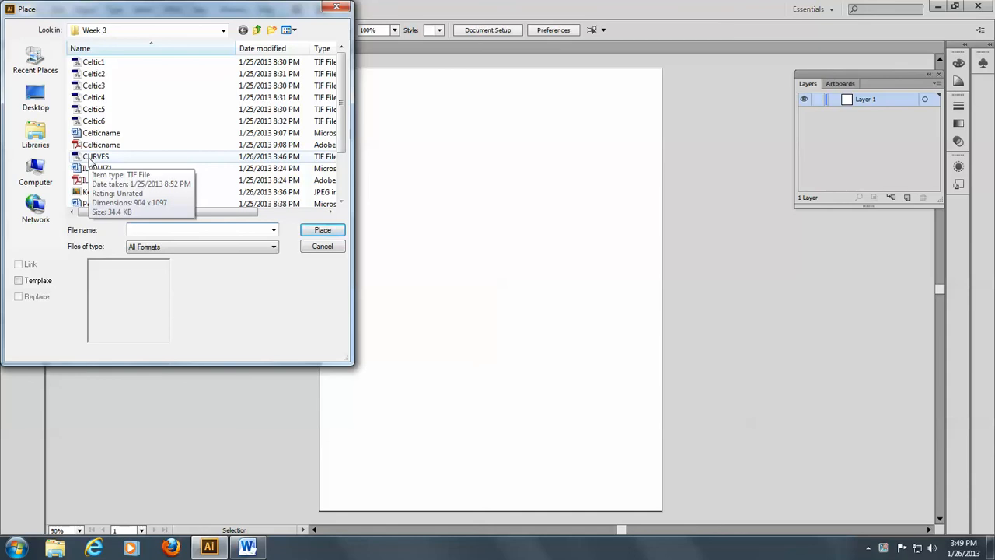
left_click(96, 156)
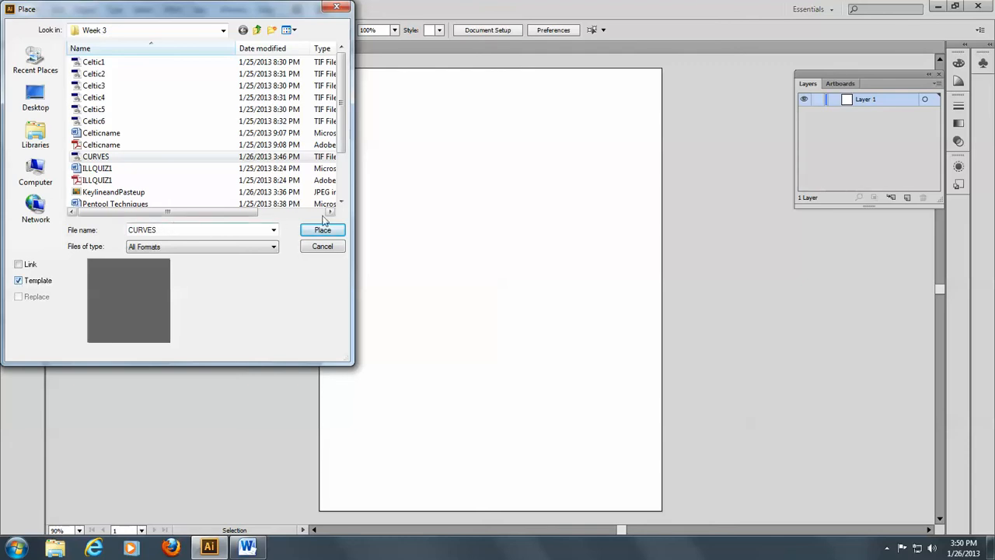
left_click(322, 230)
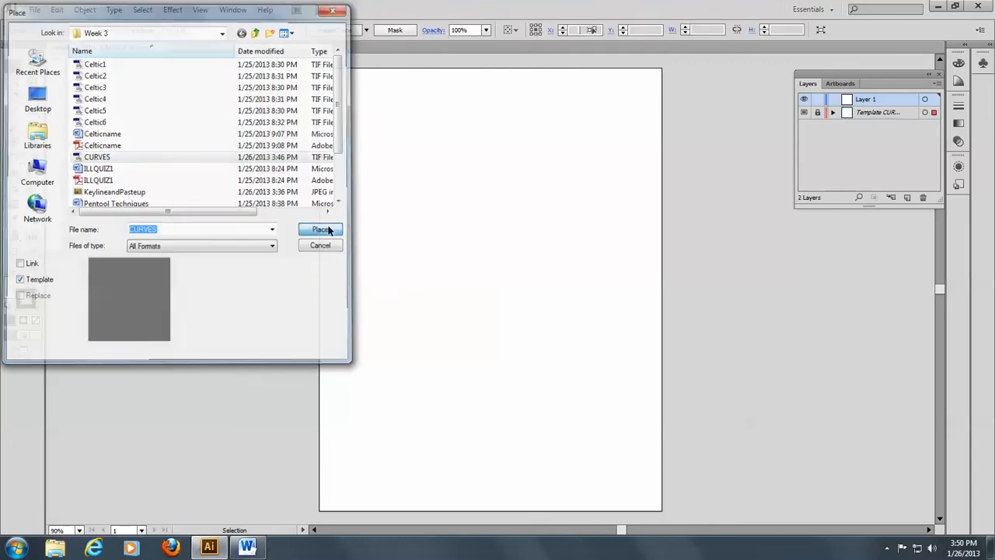
left_click(320, 229)
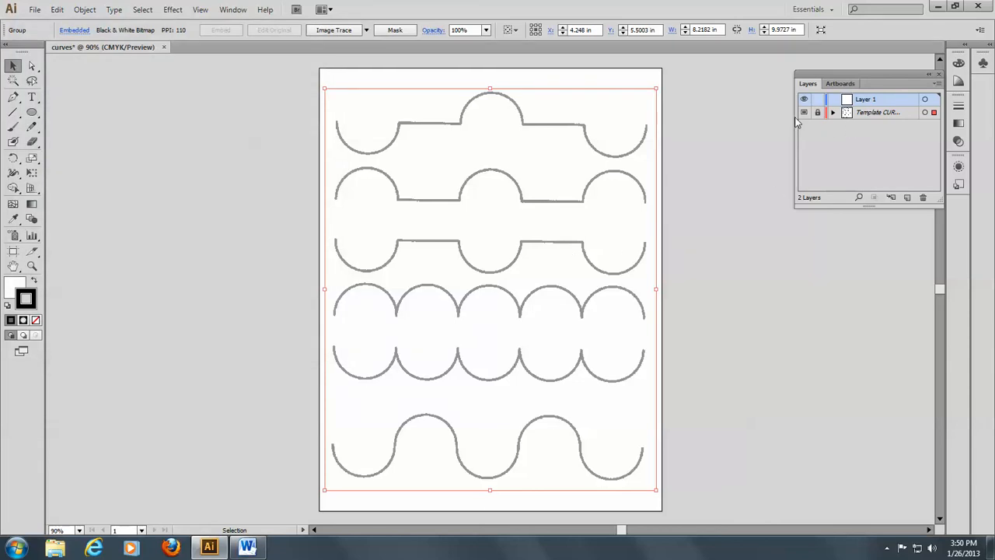
mouse_move(859, 121)
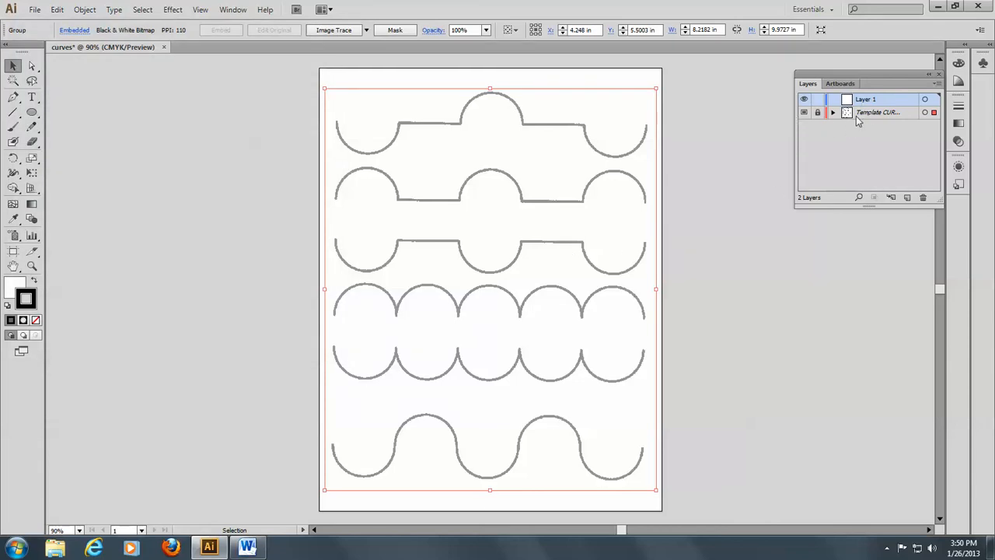
mouse_move(893, 115)
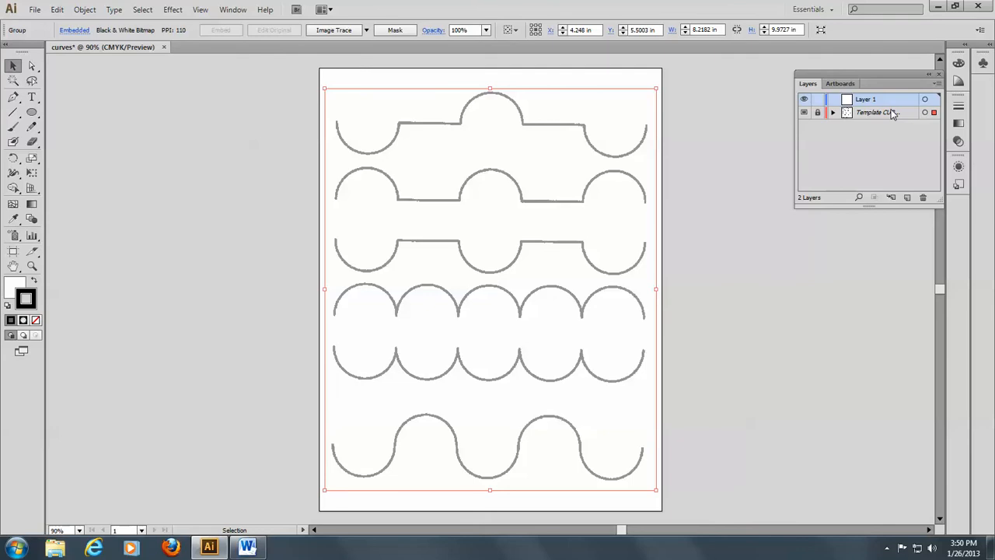
mouse_move(830, 162)
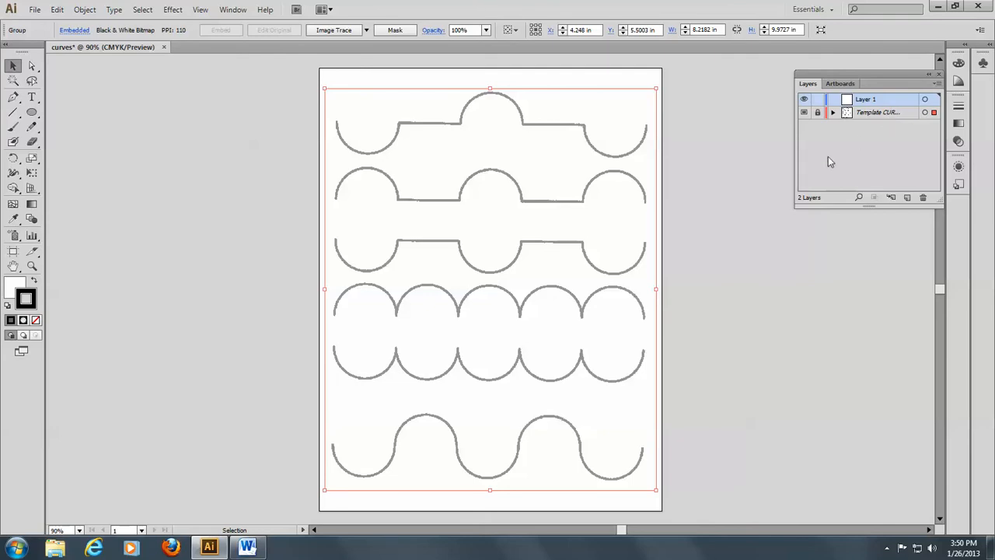
mouse_move(852, 75)
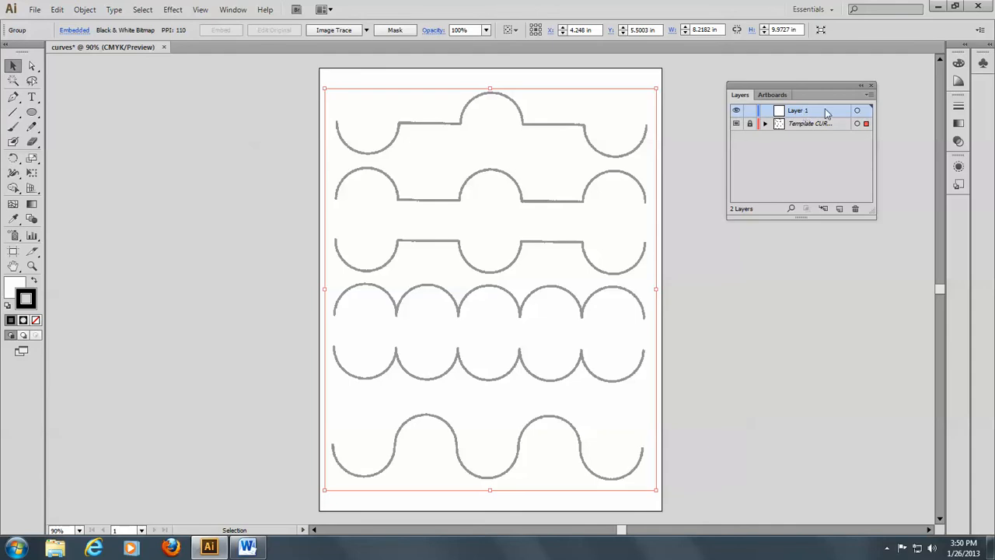
mouse_move(814, 115)
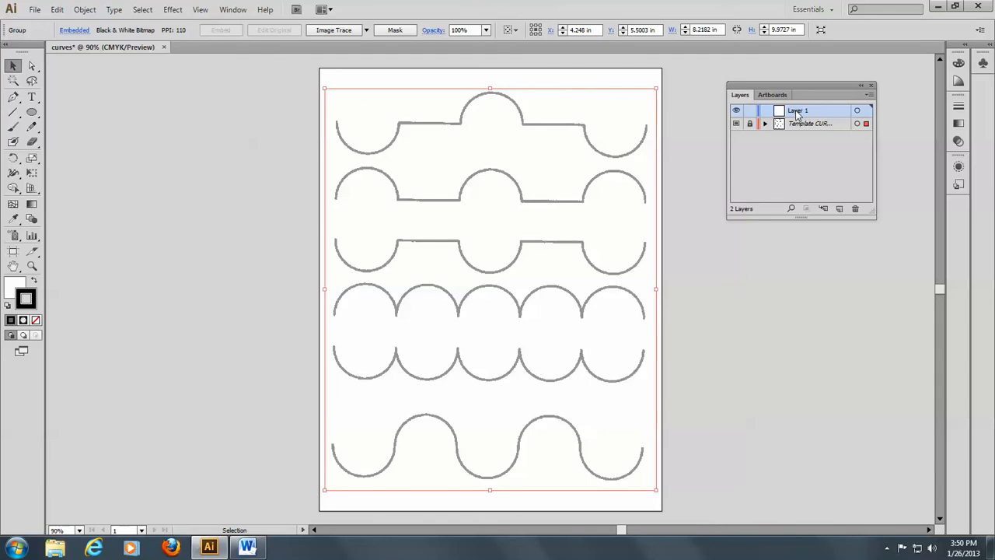
- Rename the top layer from Layer 1 to 'Drawing'
double_click(797, 109)
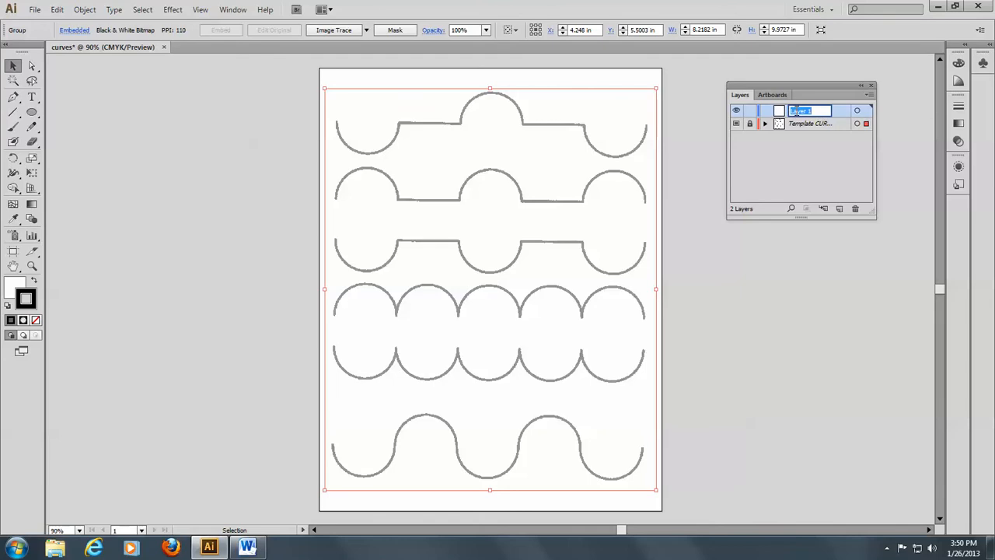
type("0")
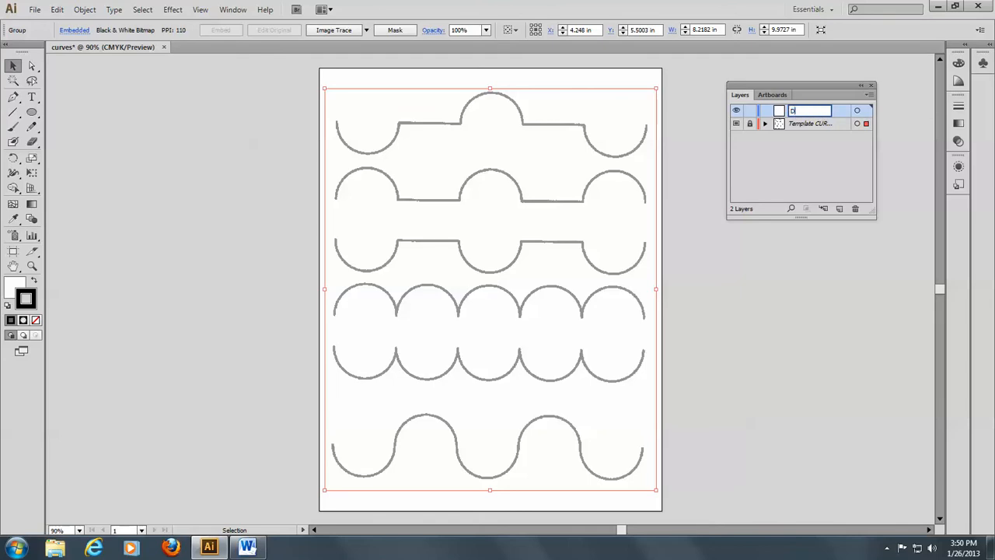
type("Drawing")
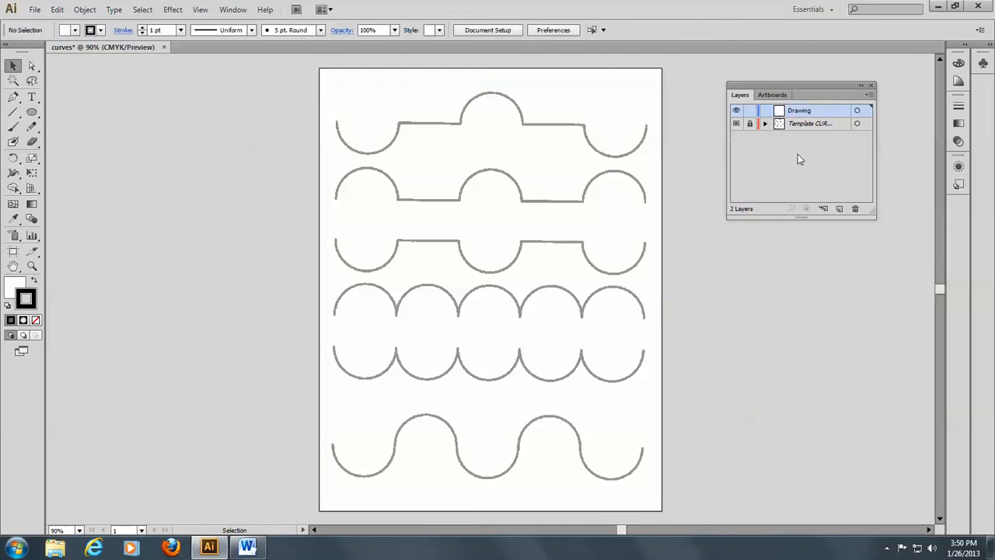
mouse_move(838, 100)
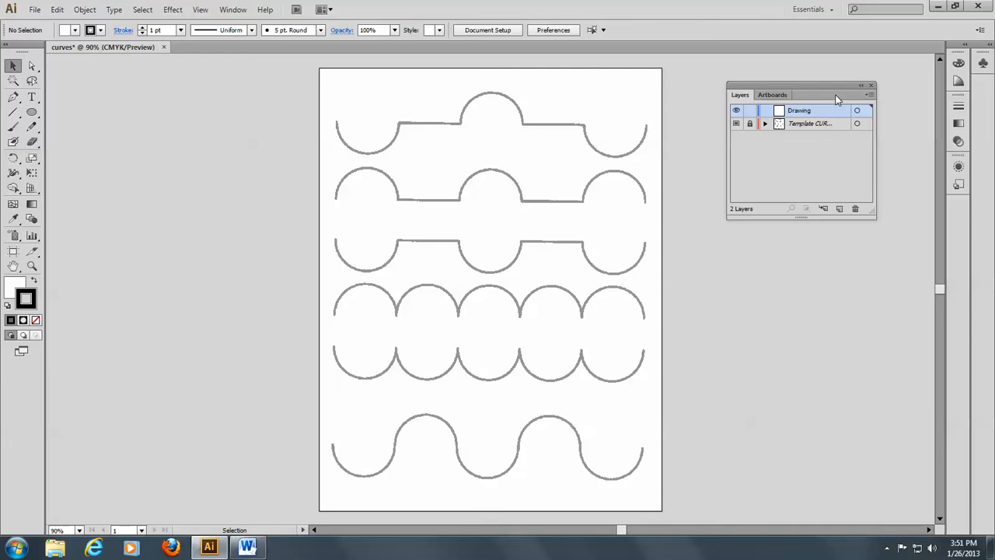
mouse_move(827, 111)
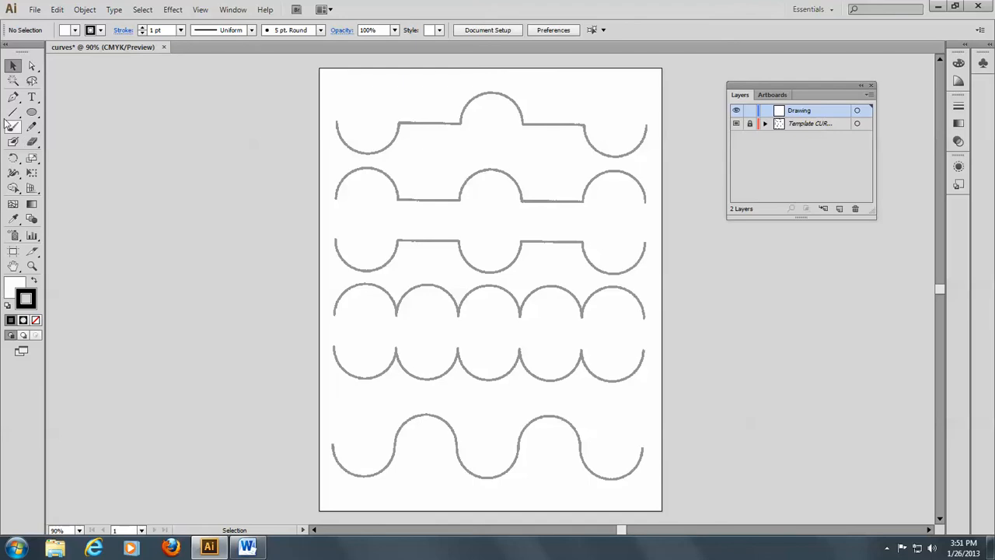
left_click(34, 9)
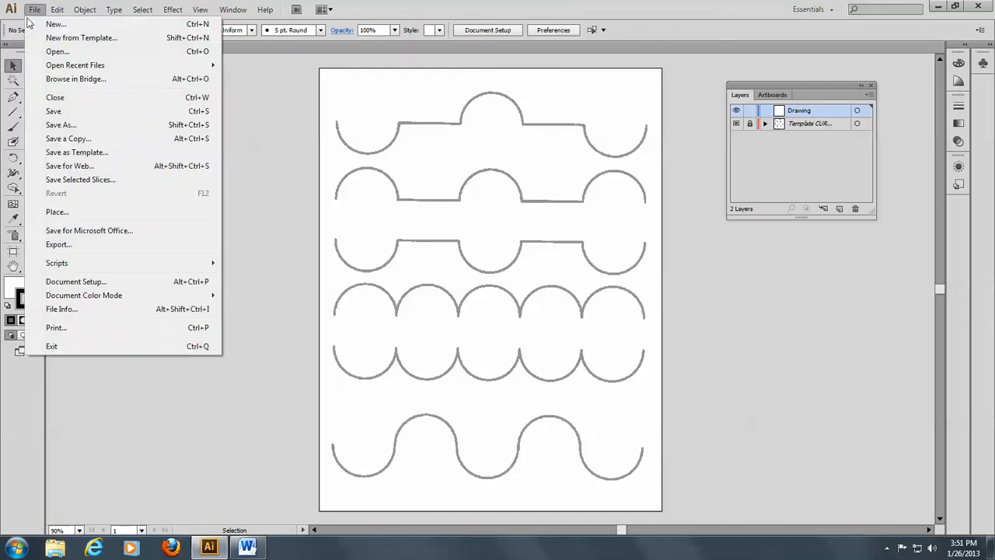
mouse_move(56, 211)
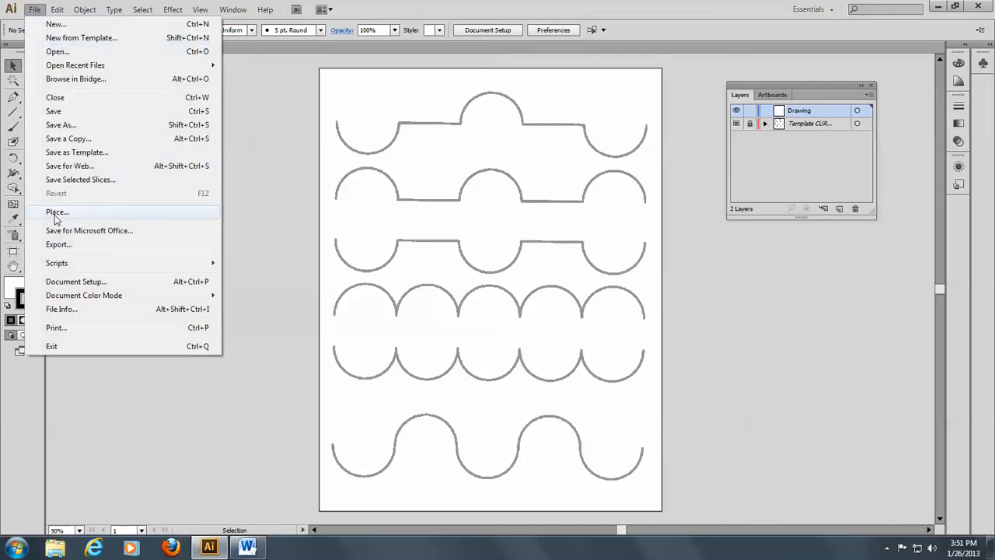
left_click(56, 211)
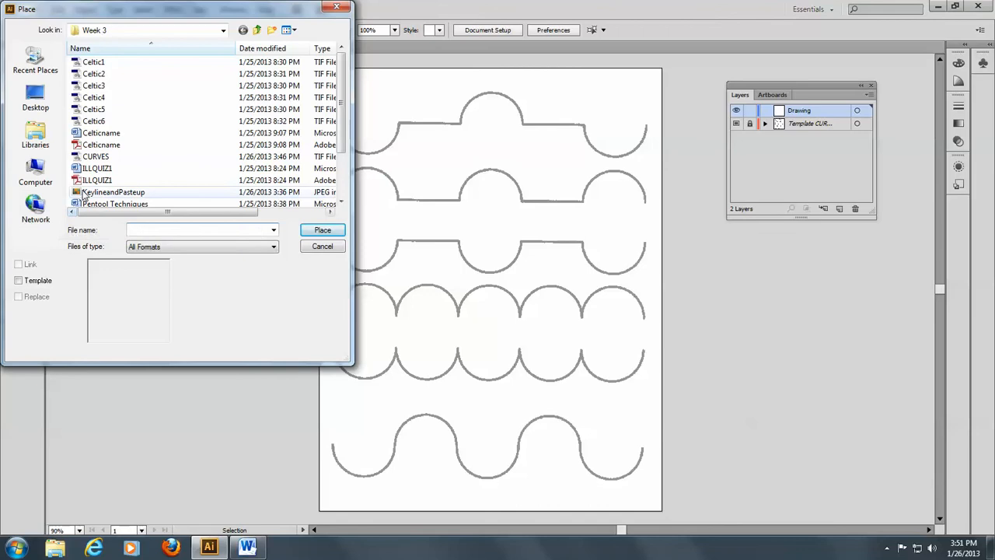
left_click(321, 246)
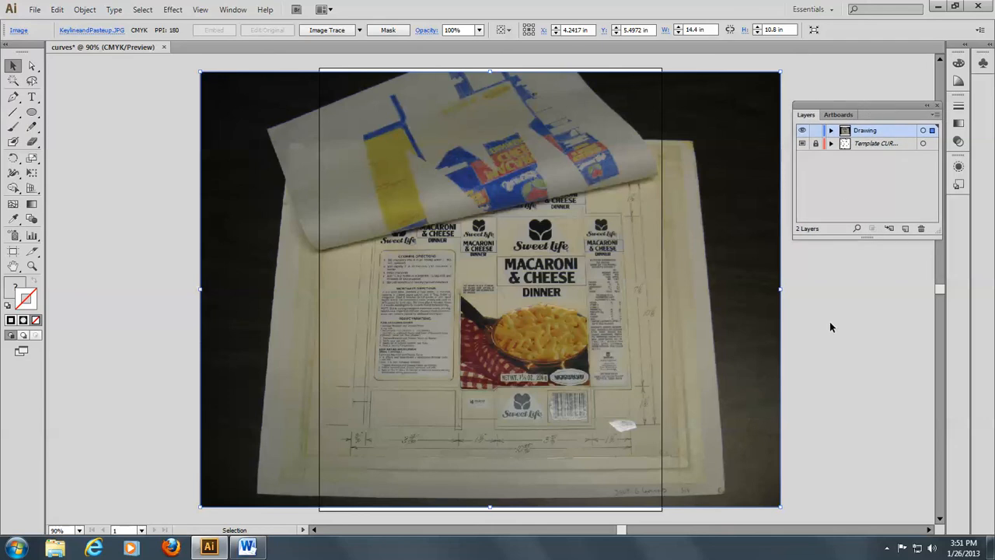
mouse_move(552, 412)
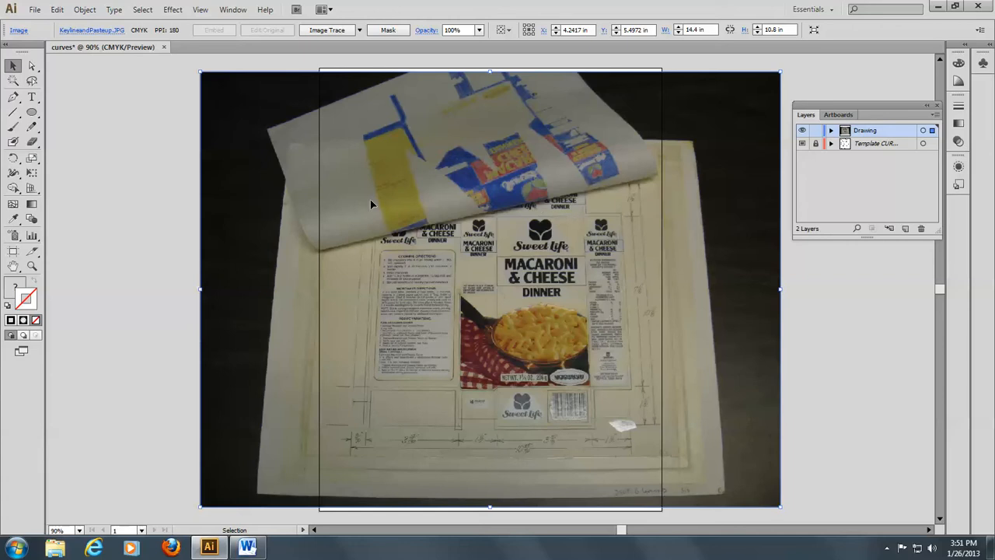
mouse_move(625, 320)
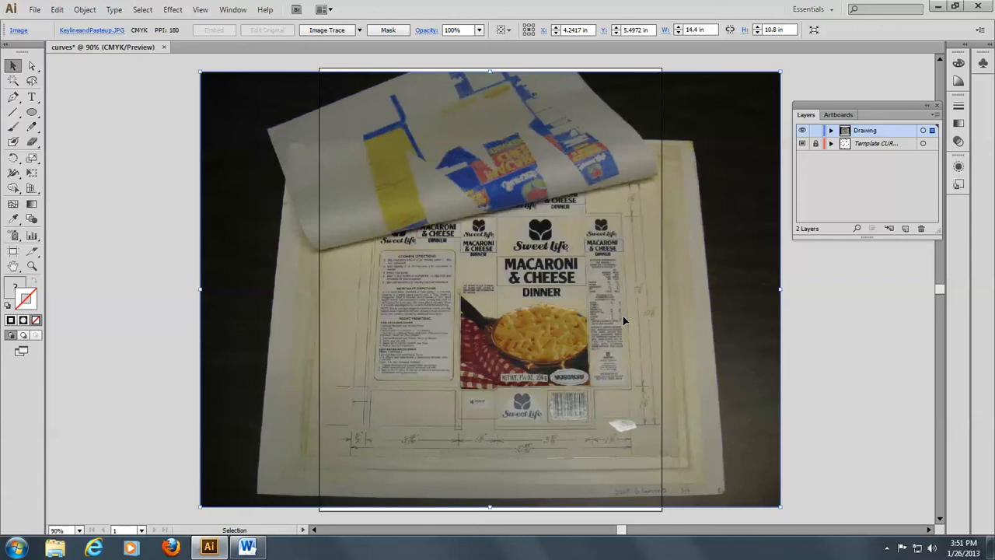
mouse_move(628, 196)
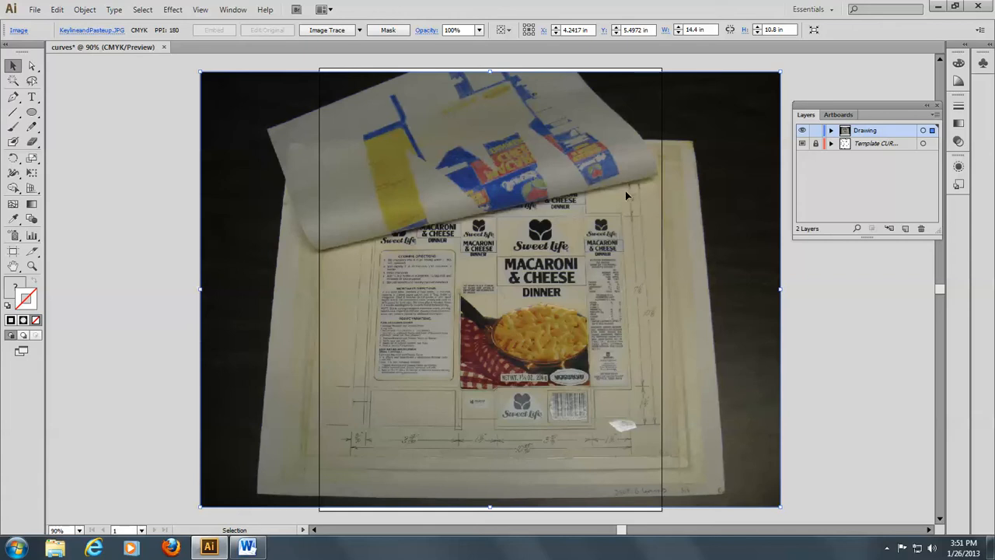
mouse_move(435, 271)
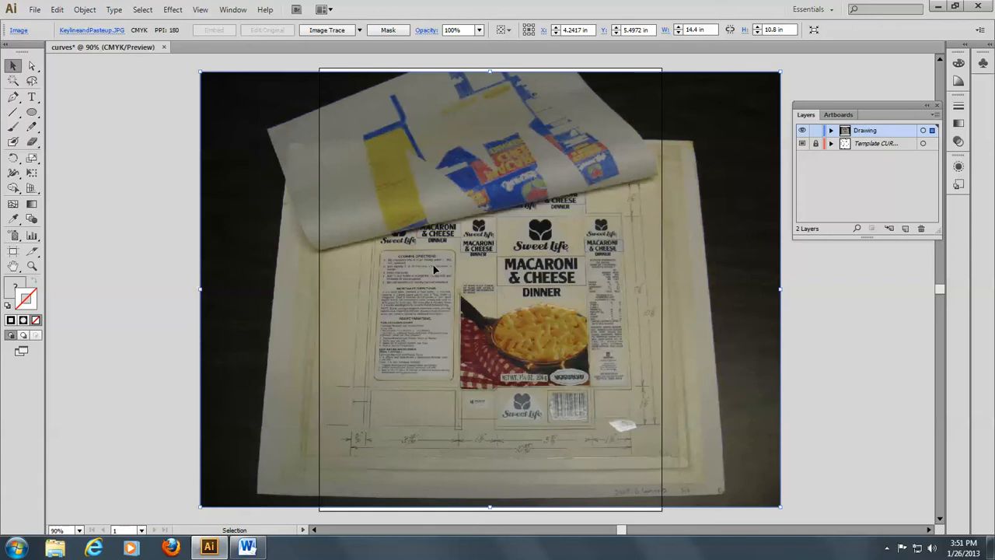
mouse_move(482, 405)
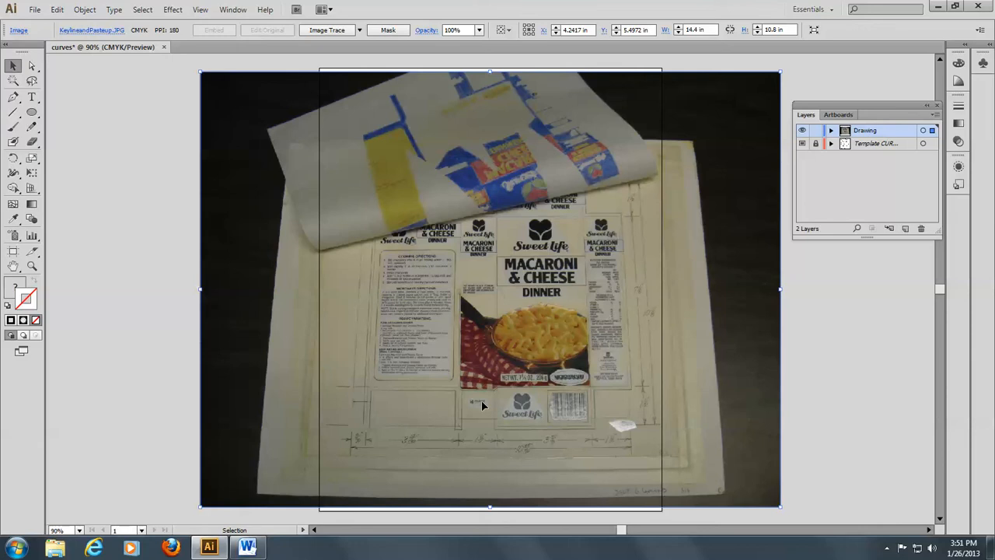
mouse_move(441, 337)
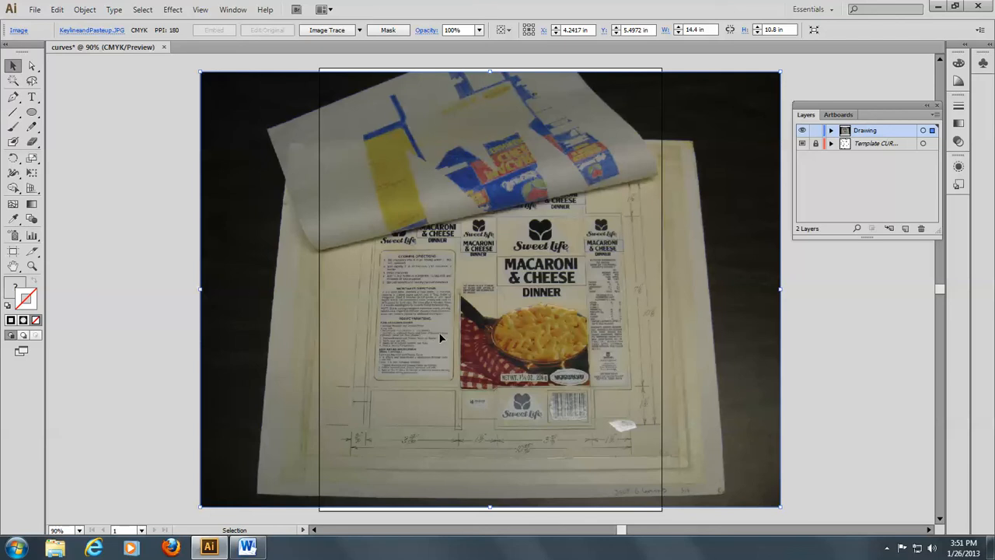
mouse_move(619, 451)
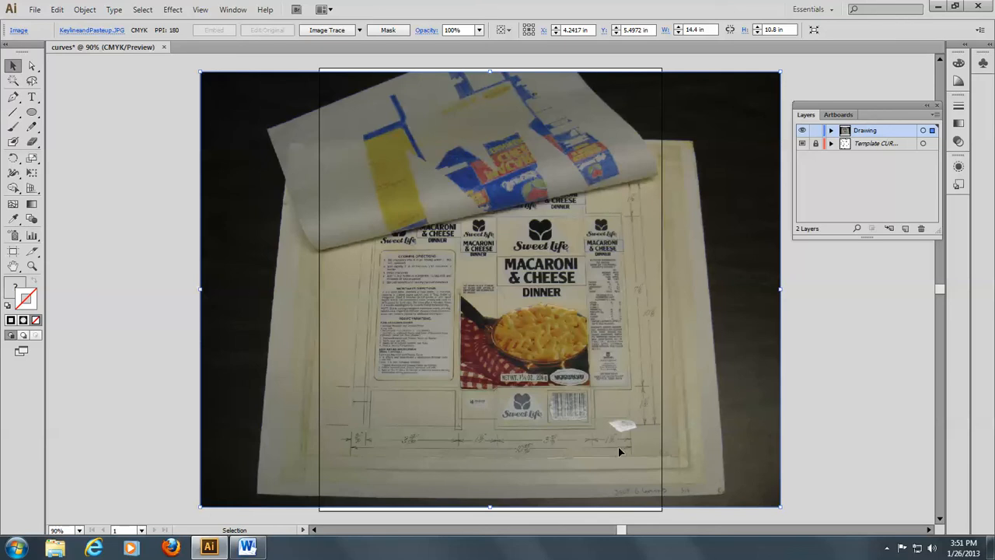
mouse_move(423, 317)
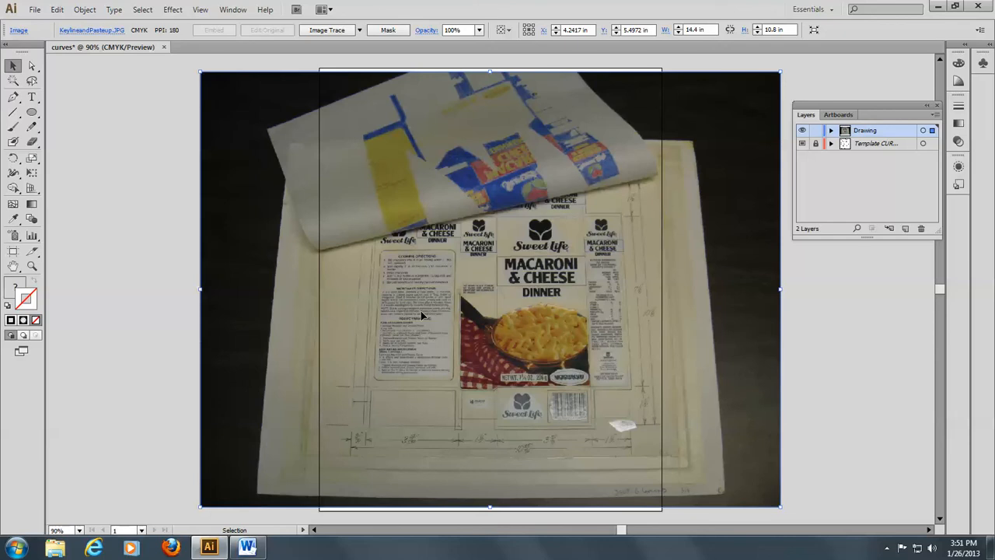
mouse_move(437, 272)
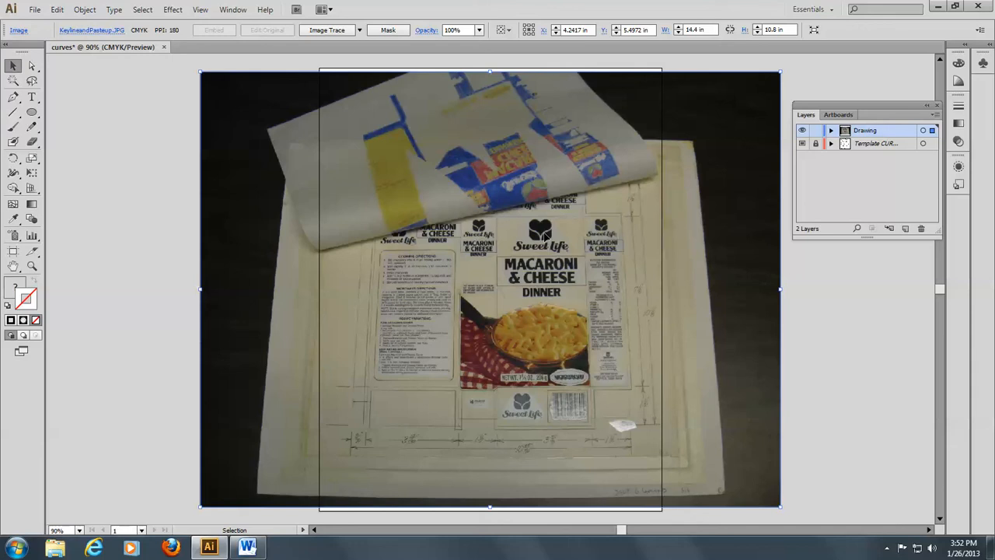
mouse_move(330, 188)
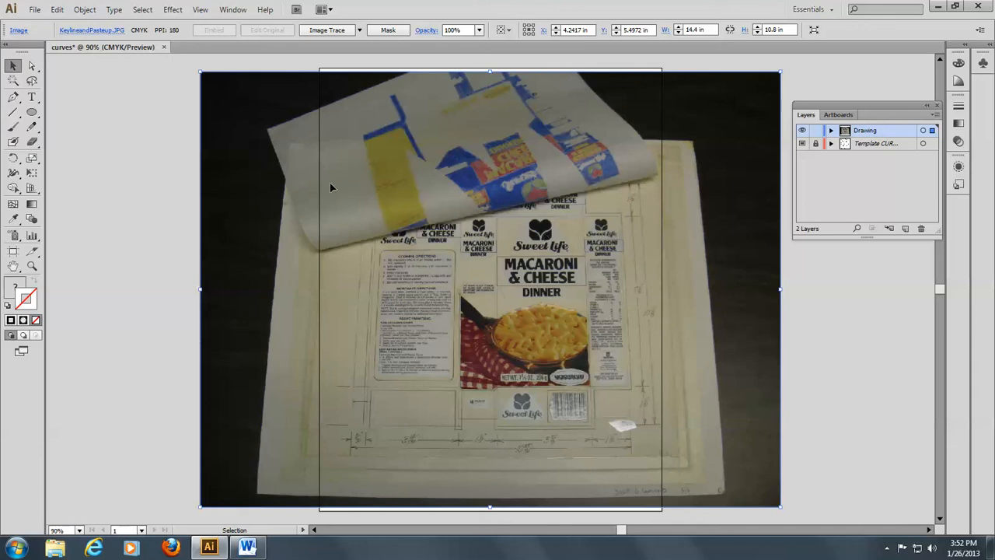
mouse_move(737, 470)
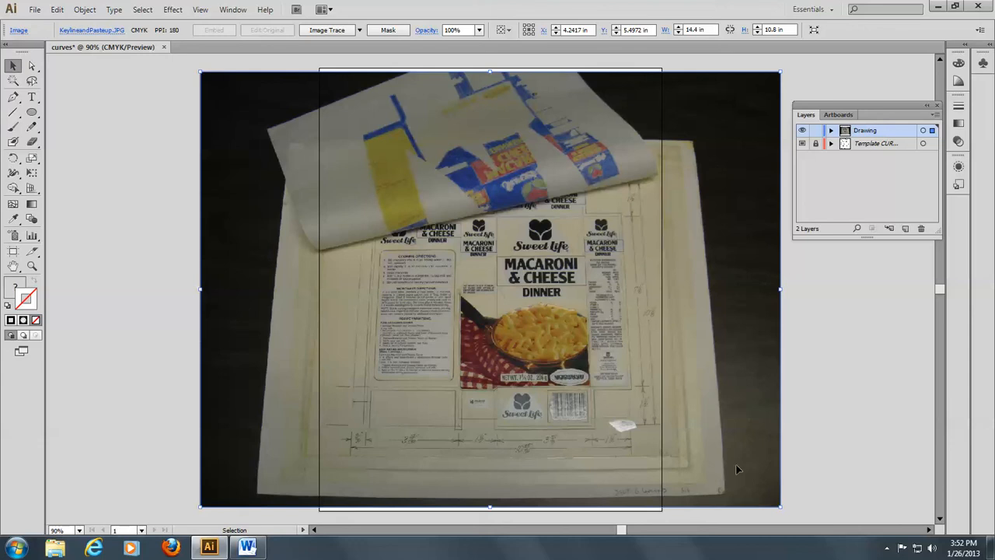
mouse_move(610, 128)
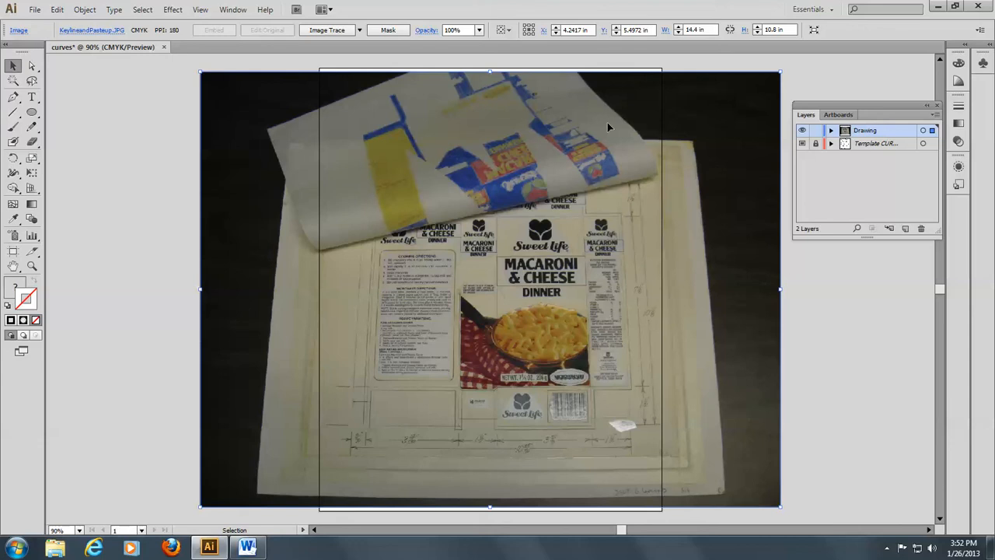
mouse_move(646, 150)
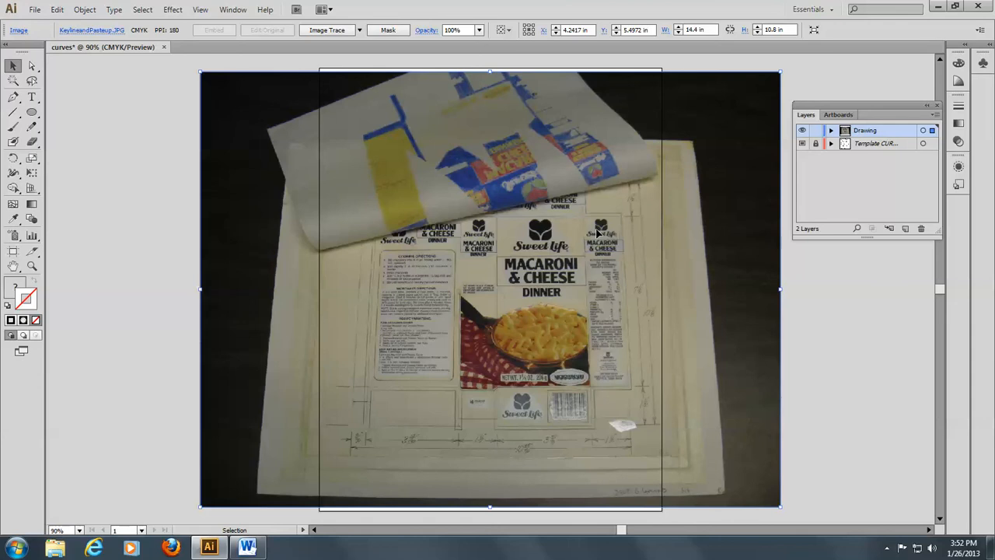
mouse_move(603, 246)
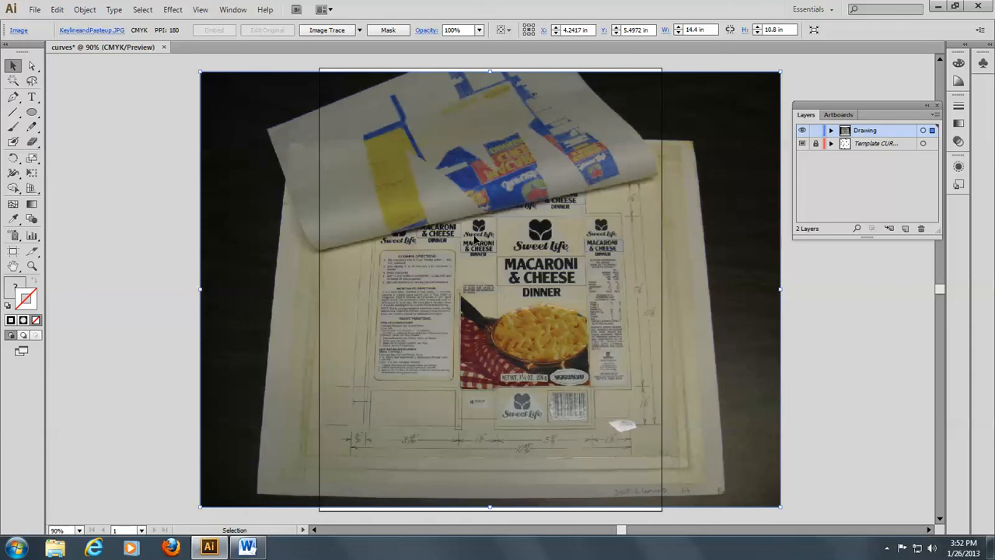
mouse_move(373, 252)
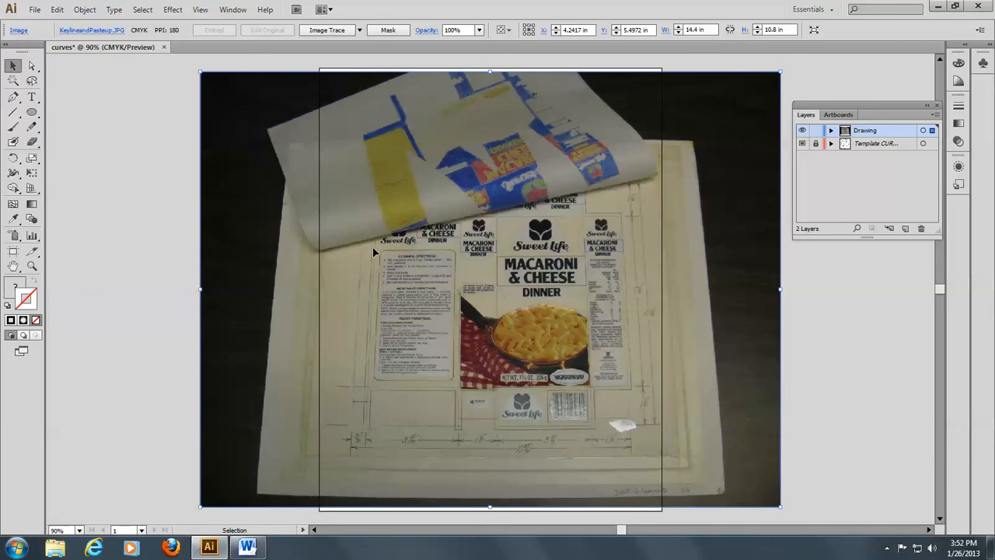
mouse_move(583, 193)
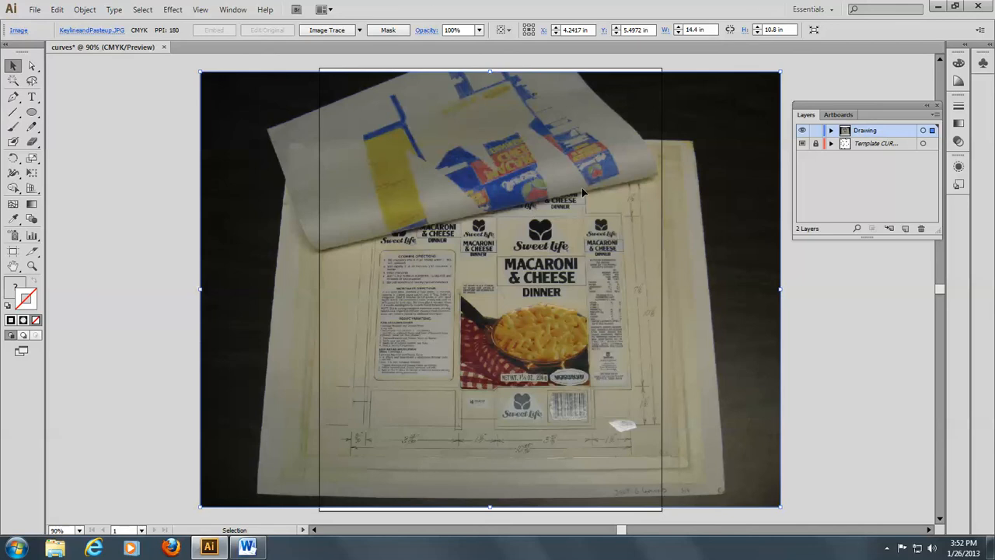
mouse_move(743, 158)
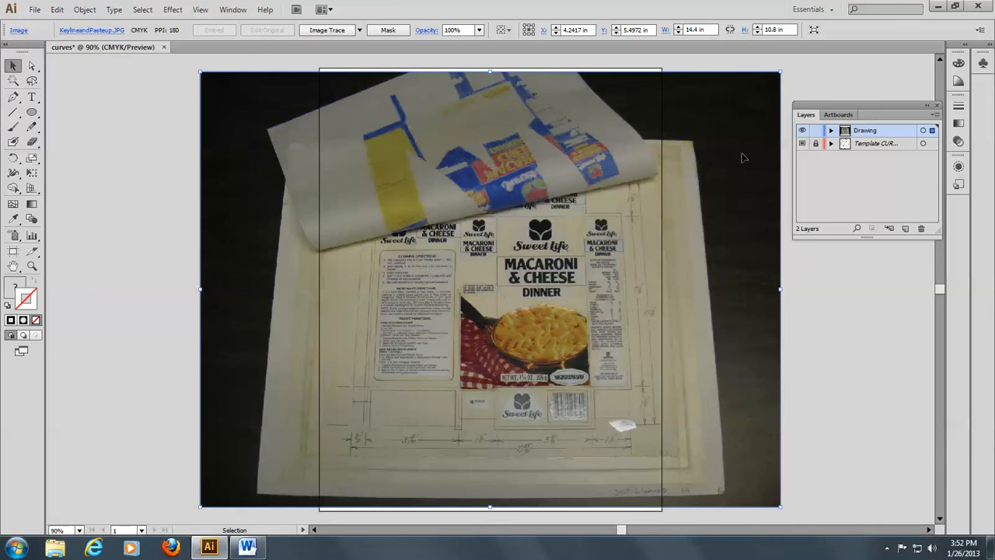
mouse_move(725, 171)
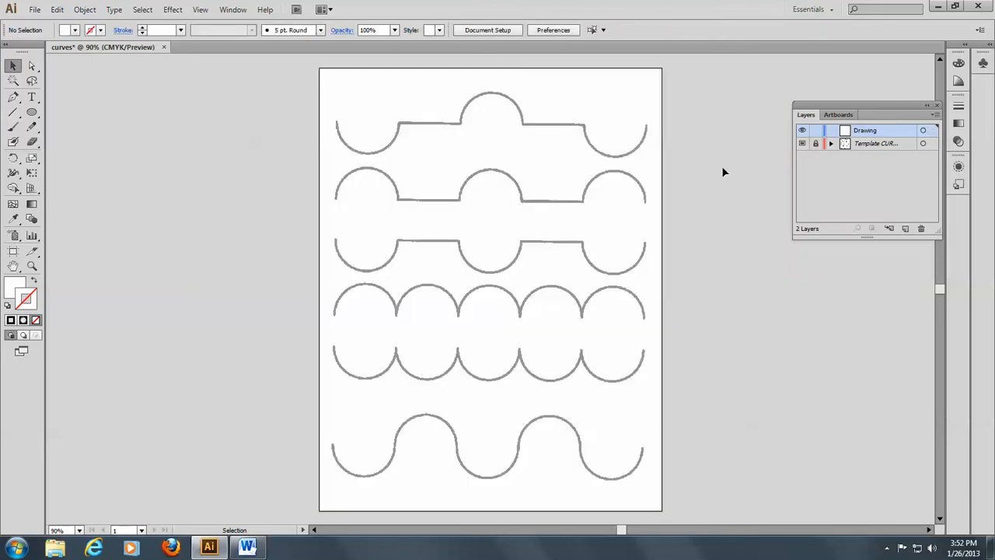
- Move the Layers panel aside, choose the Pen tool and set fill to none
left_click_drag(868, 115, 821, 123)
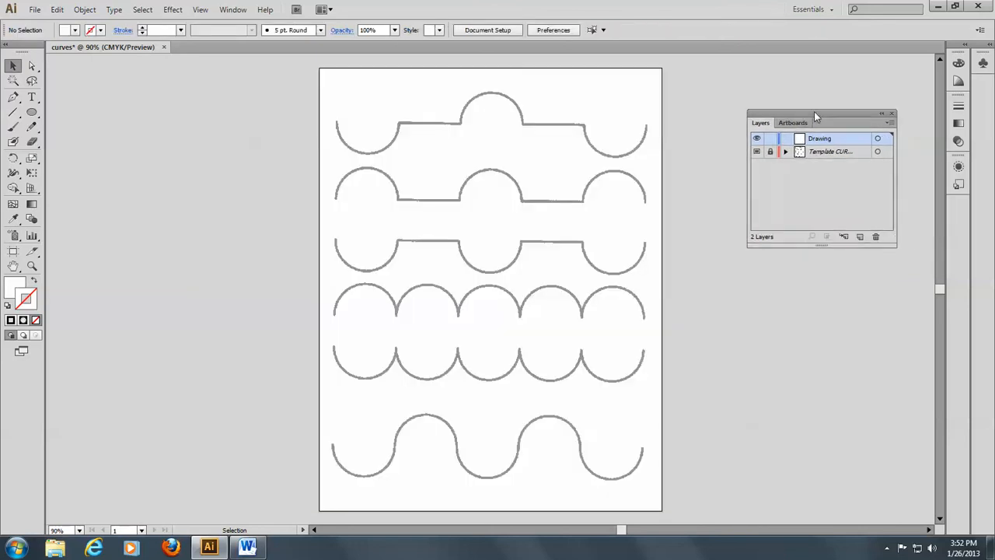
mouse_move(31, 112)
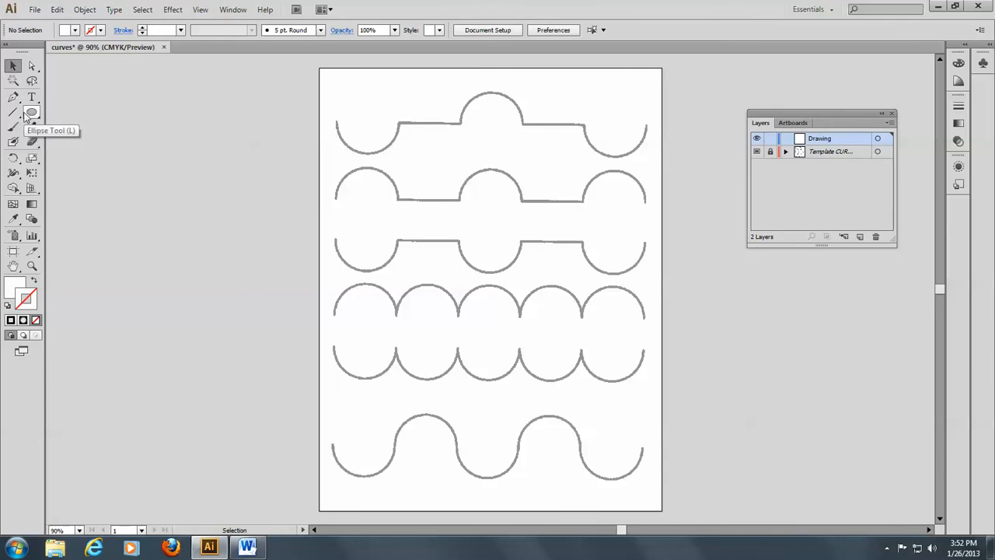
left_click(13, 96)
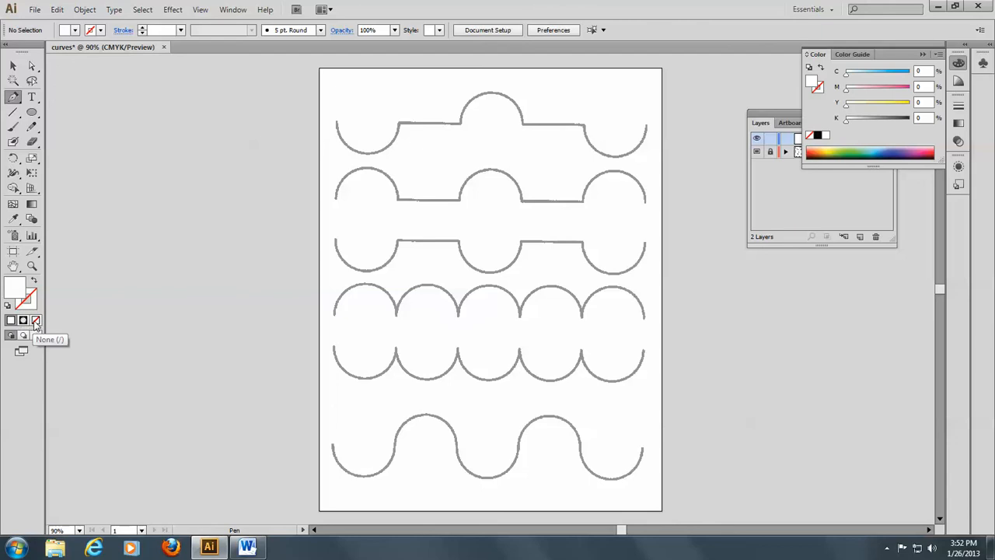
left_click(36, 320)
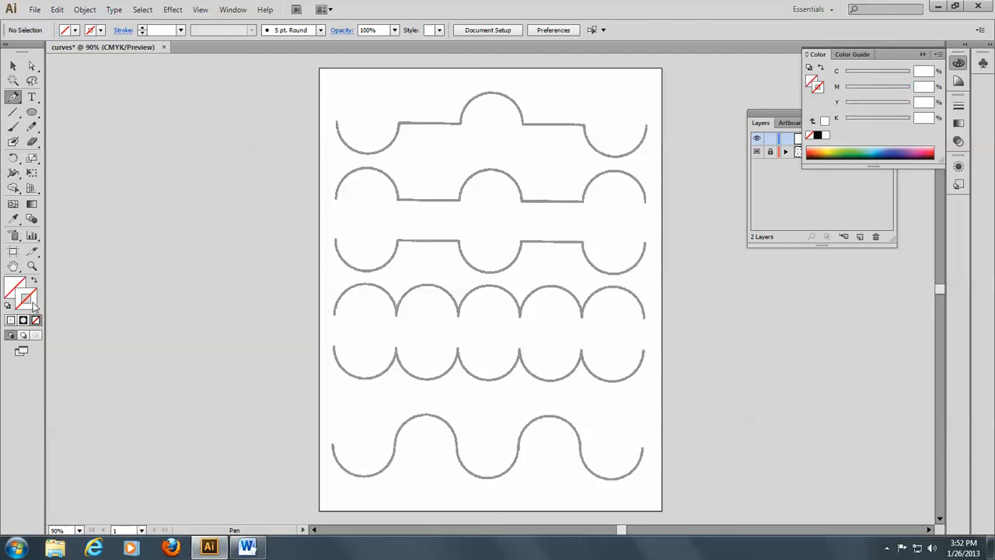
mouse_move(28, 298)
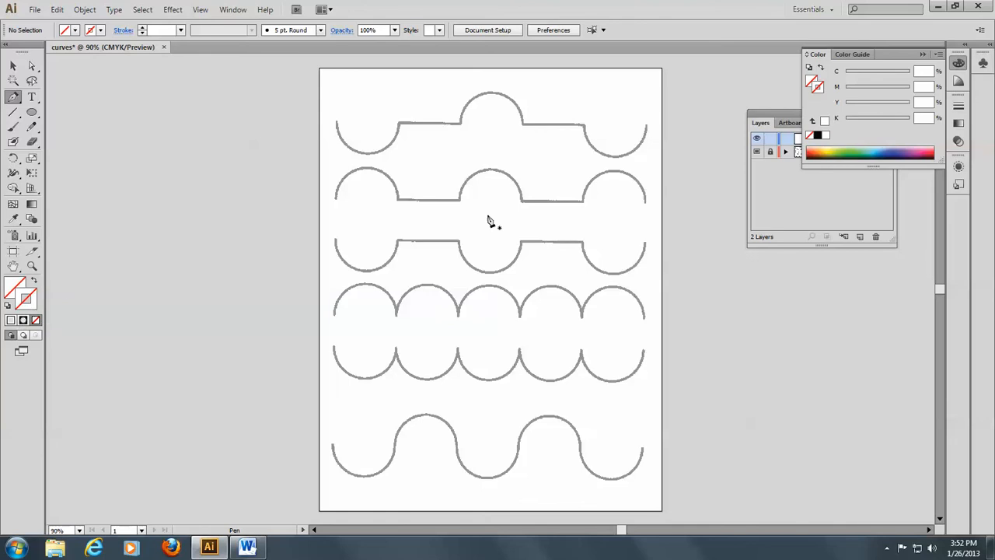
mouse_move(894, 148)
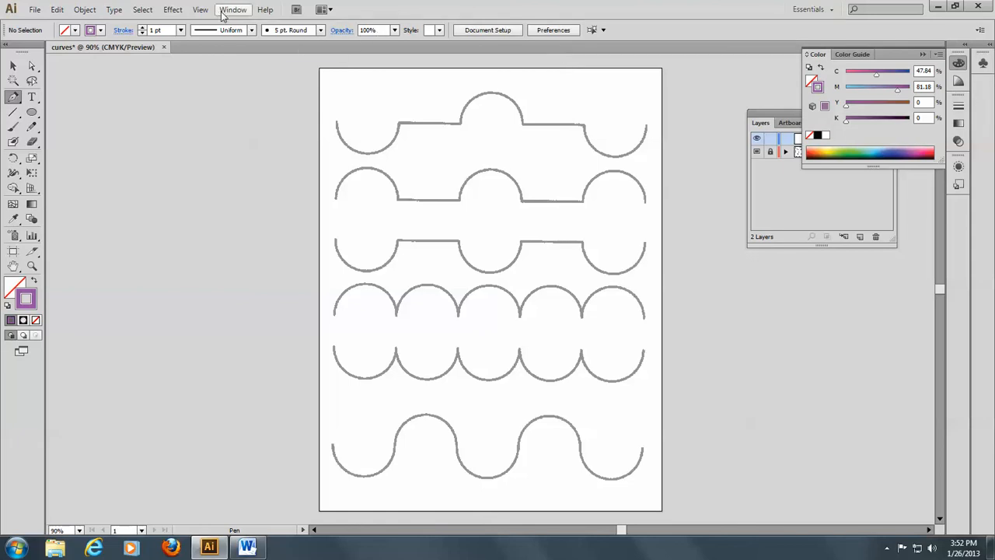
- Show the Stroke panel from the Window menu to set a 7 pt weight
left_click(233, 10)
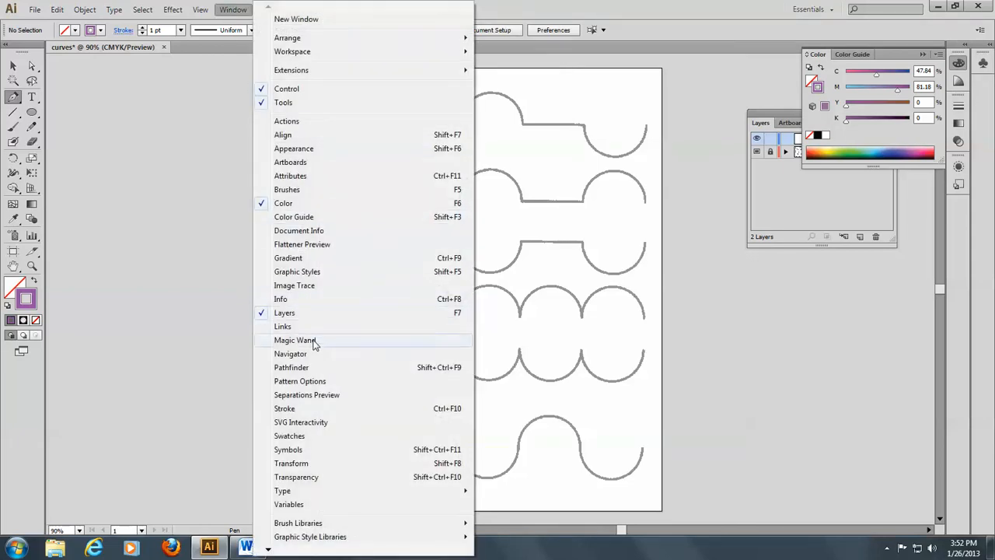
left_click(285, 407)
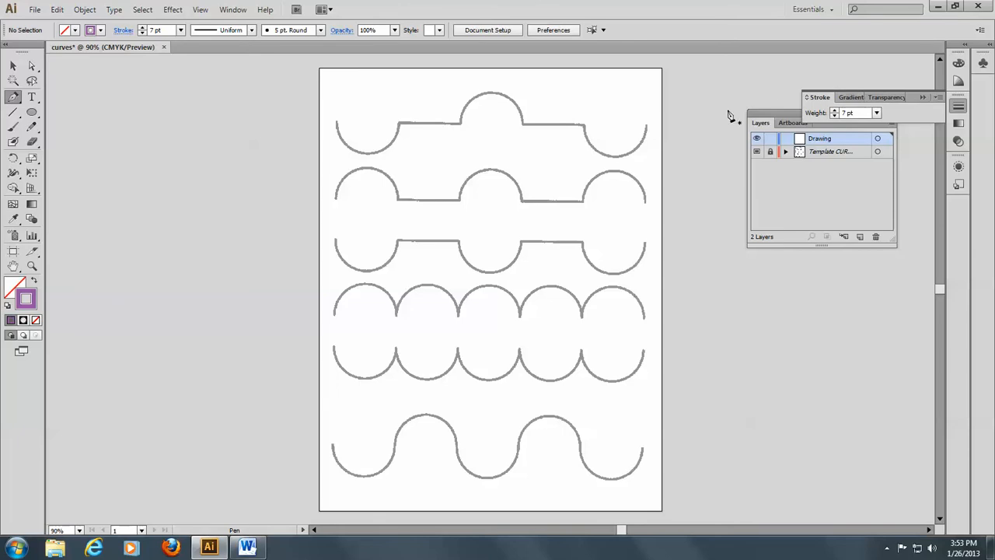
mouse_move(678, 125)
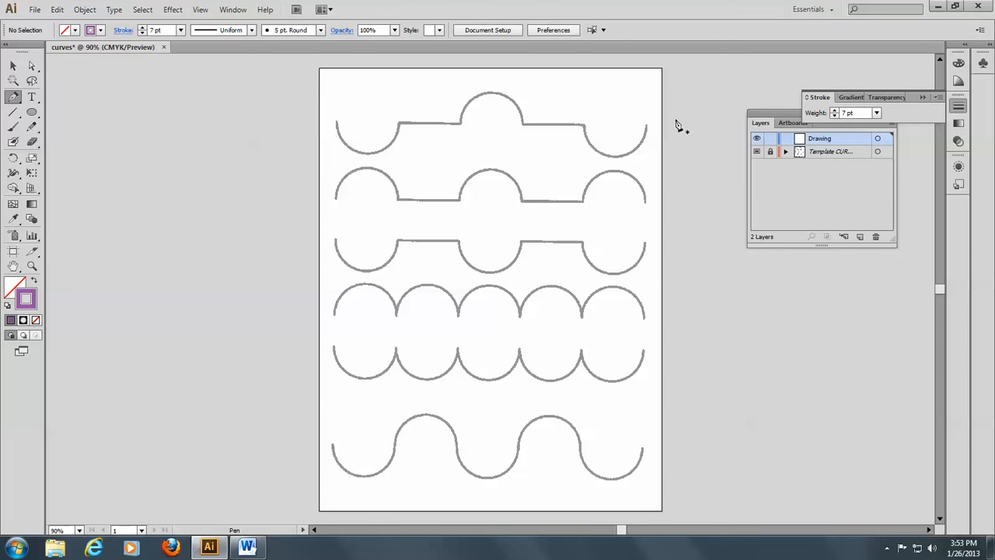
mouse_move(31, 141)
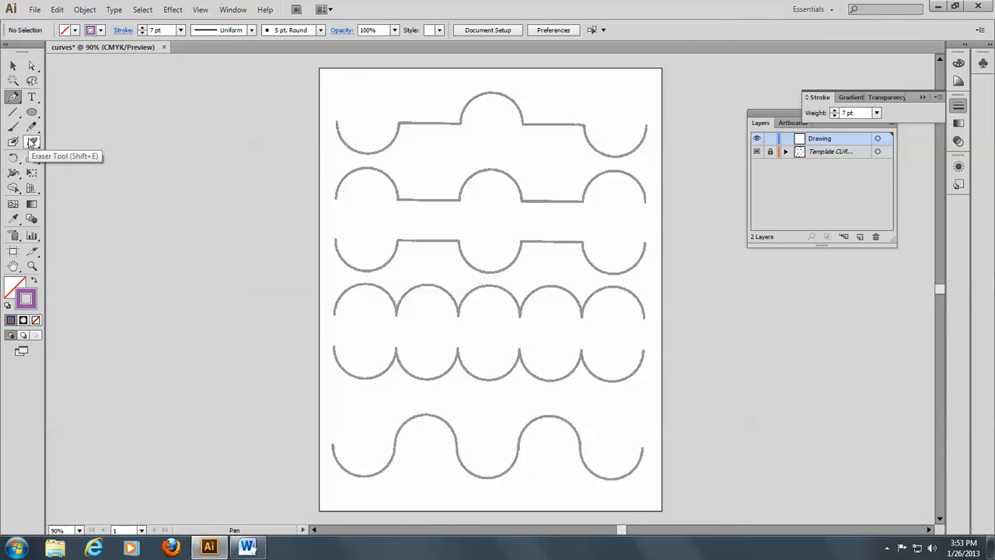
mouse_move(31, 112)
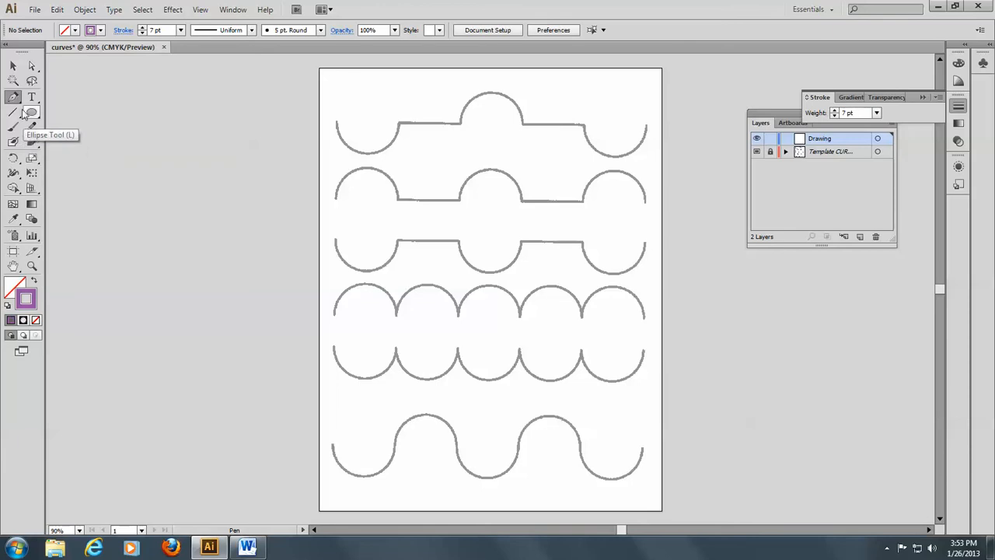
mouse_move(14, 96)
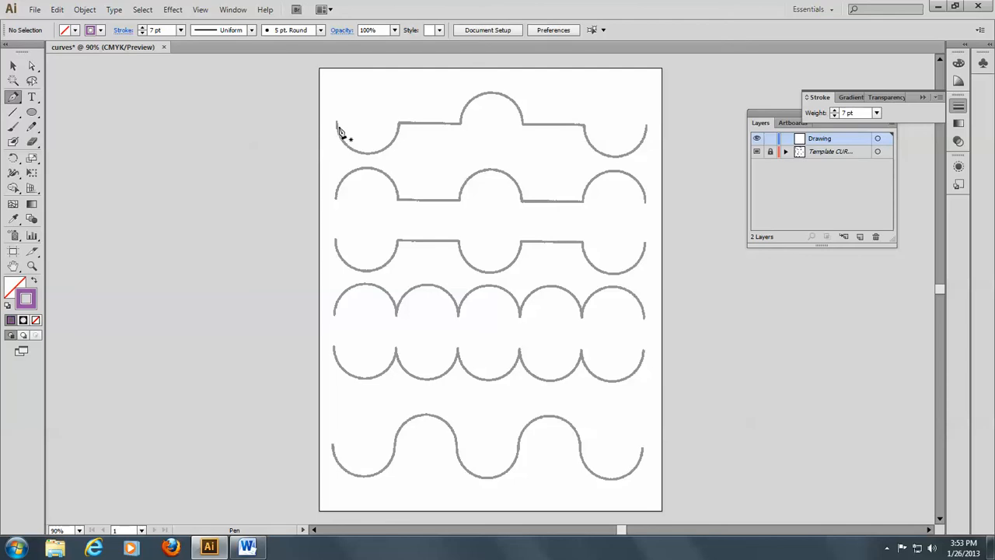
mouse_move(340, 131)
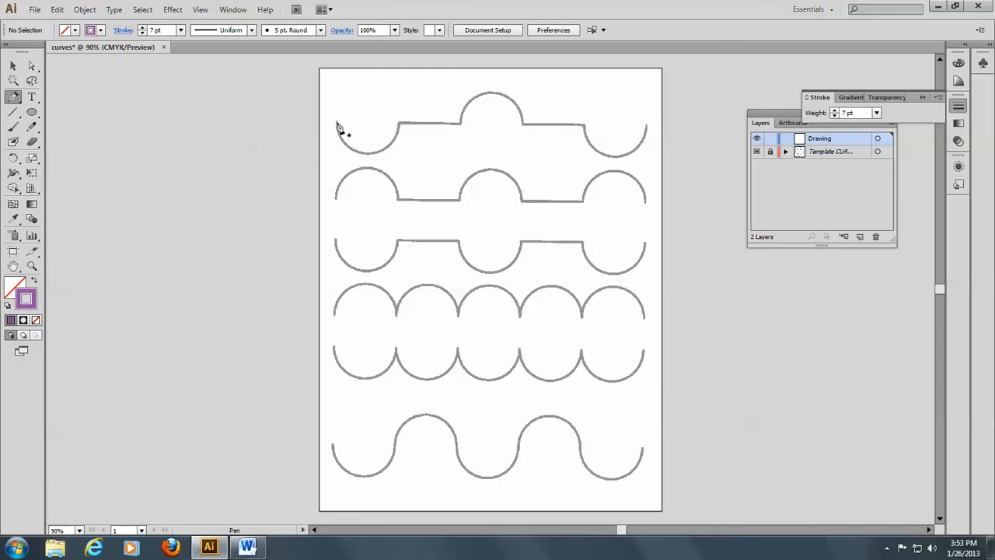
- Trace the first half-circle at the top row's left end with the pen
left_click(336, 130)
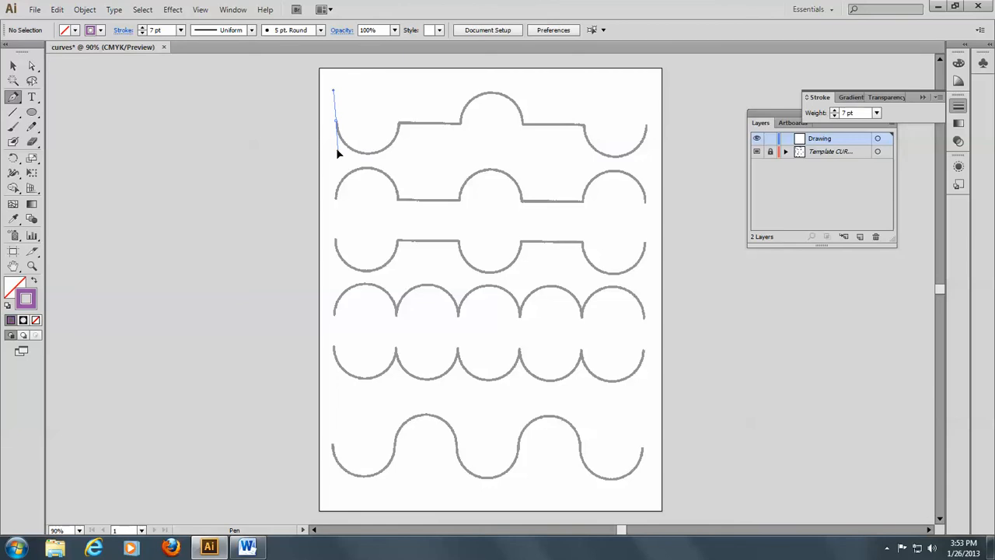
left_click(336, 132)
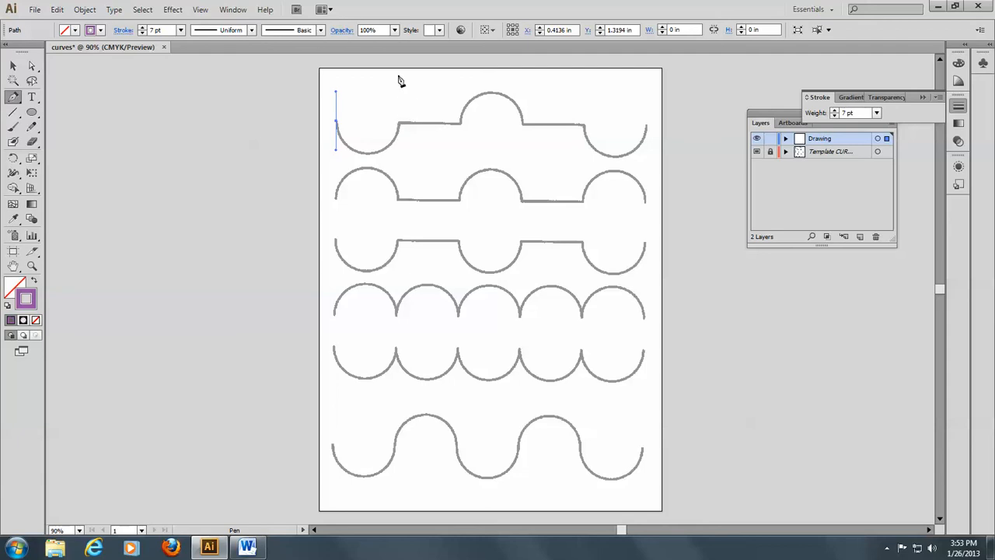
mouse_move(335, 126)
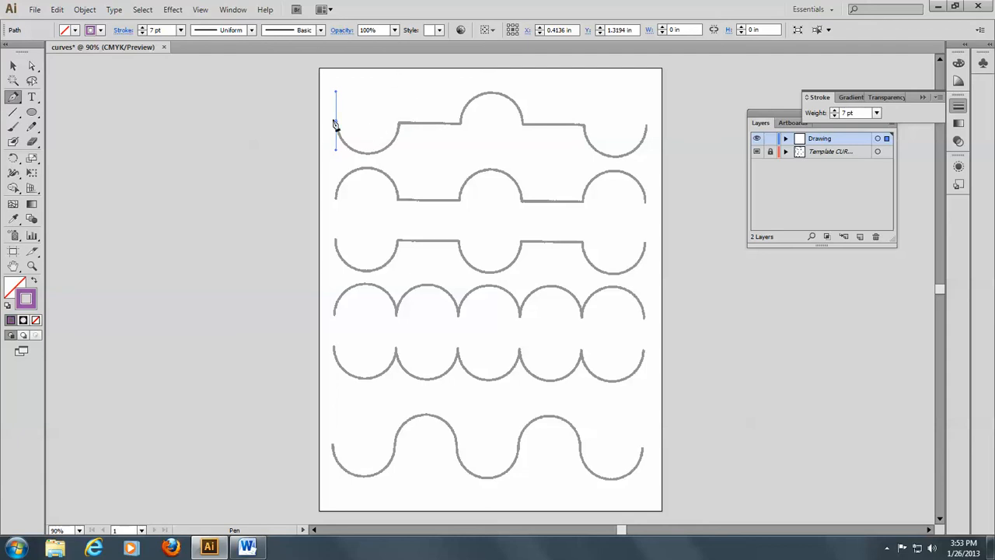
mouse_move(330, 168)
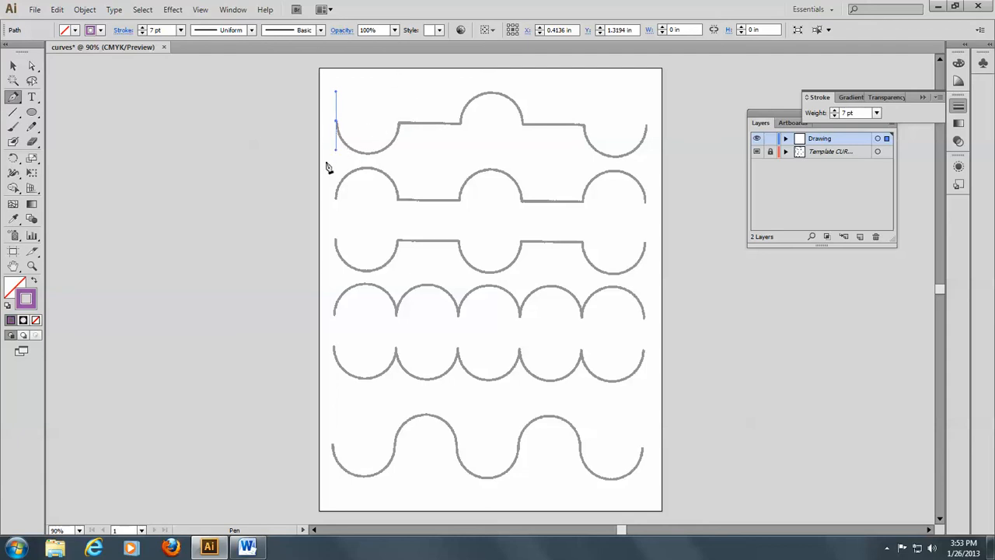
mouse_move(402, 128)
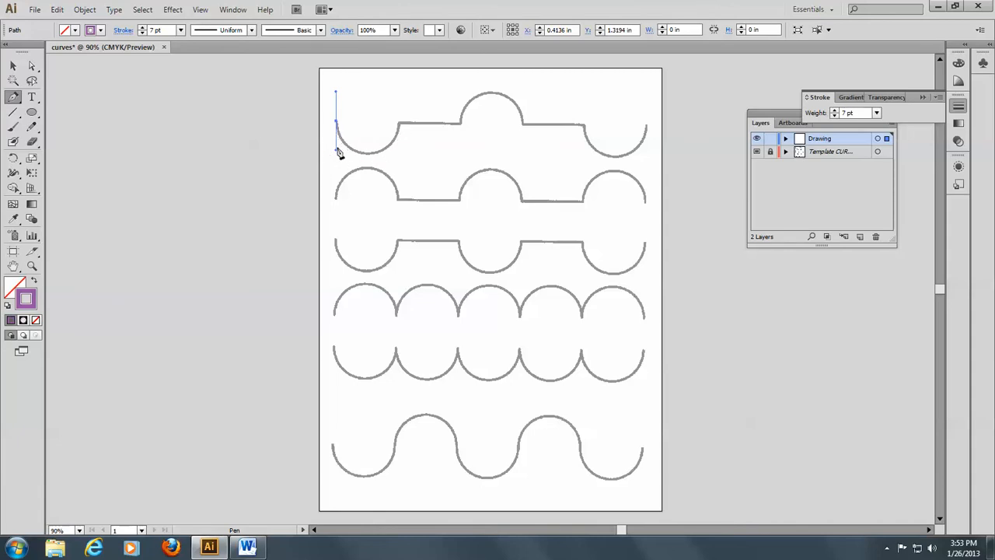
mouse_move(342, 147)
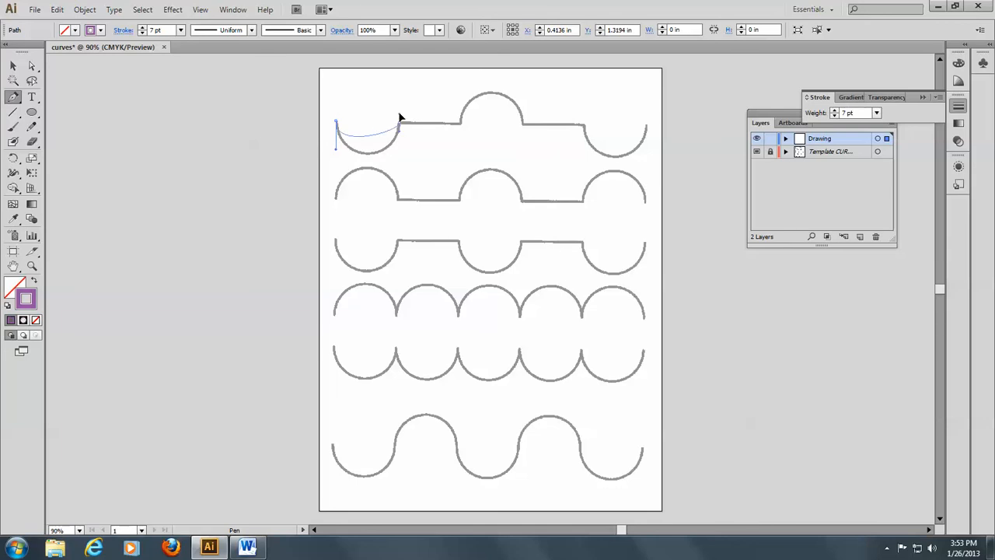
left_click(398, 124)
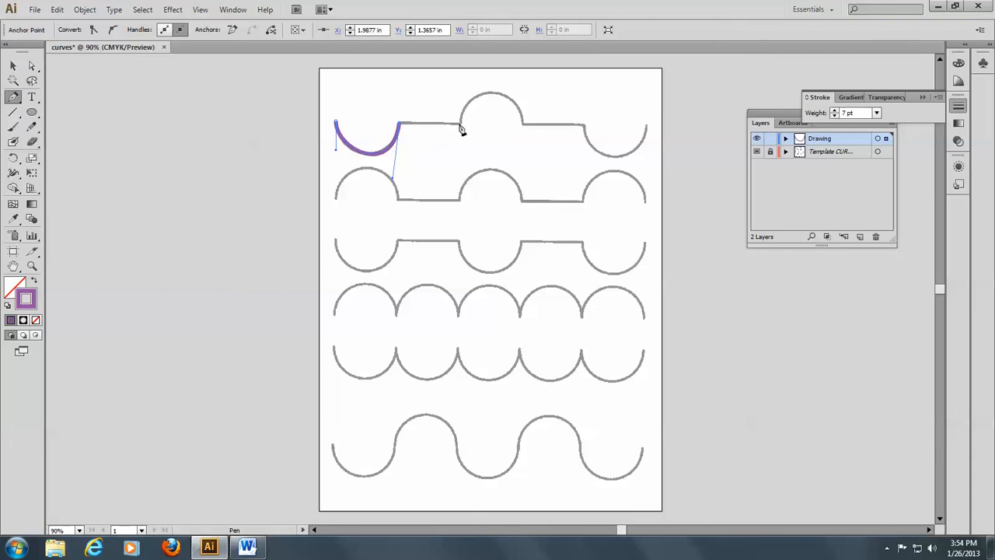
- Continue the path across the top row and switch to Direct Selection to adjust anchors
left_click(459, 124)
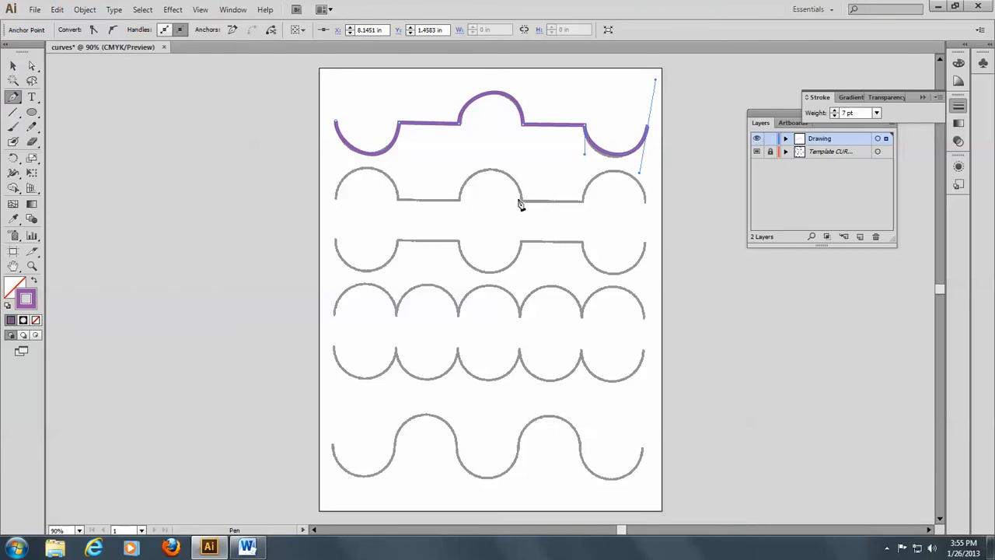
mouse_move(388, 169)
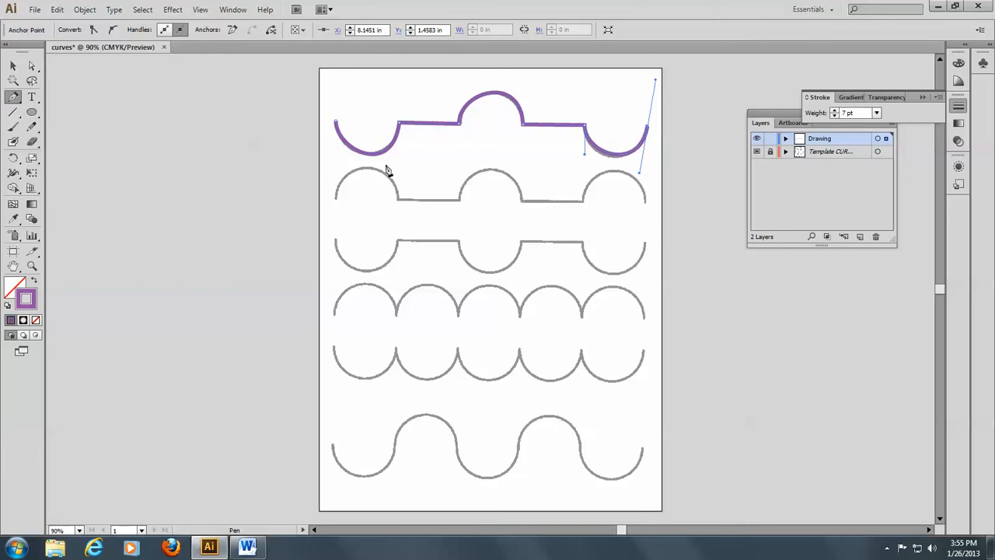
mouse_move(210, 121)
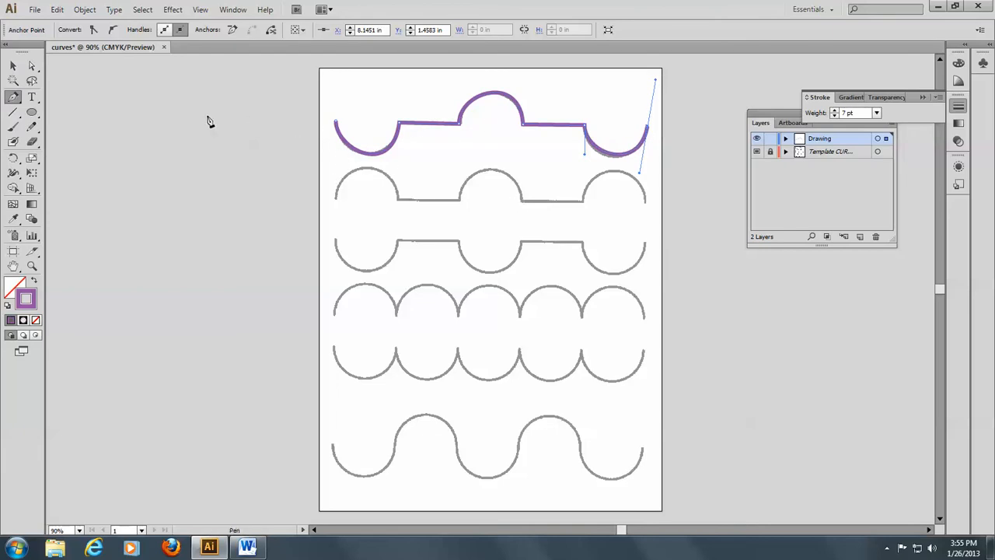
mouse_move(31, 66)
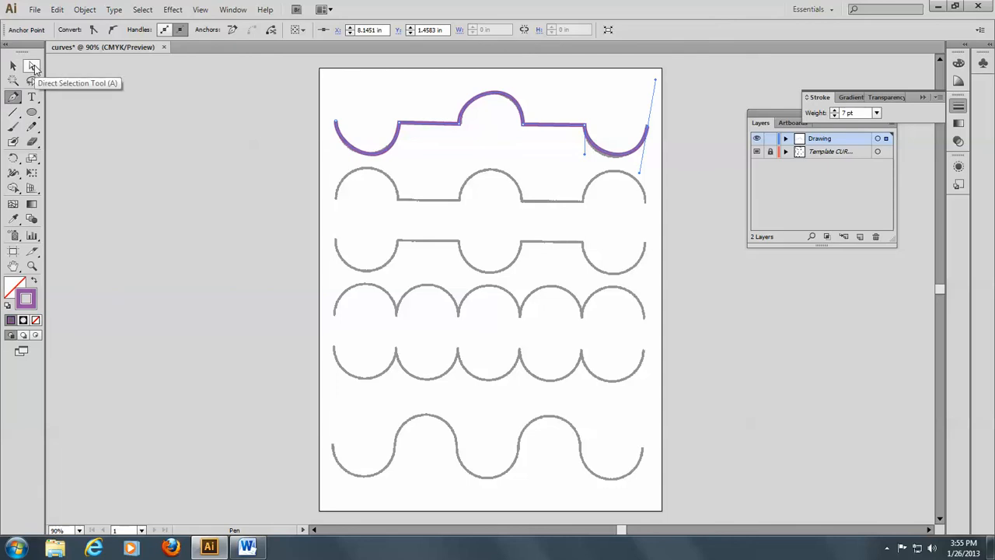
left_click(31, 65)
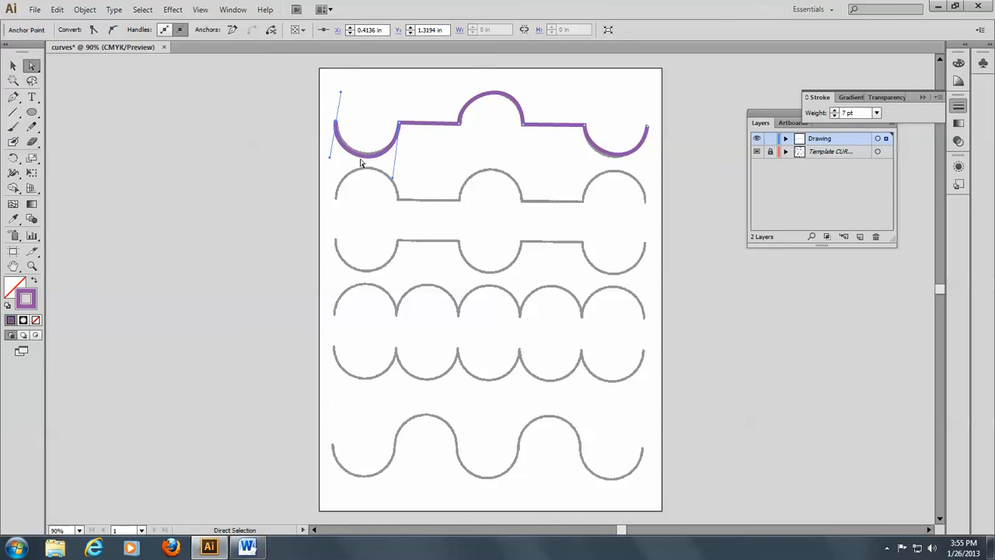
mouse_move(460, 127)
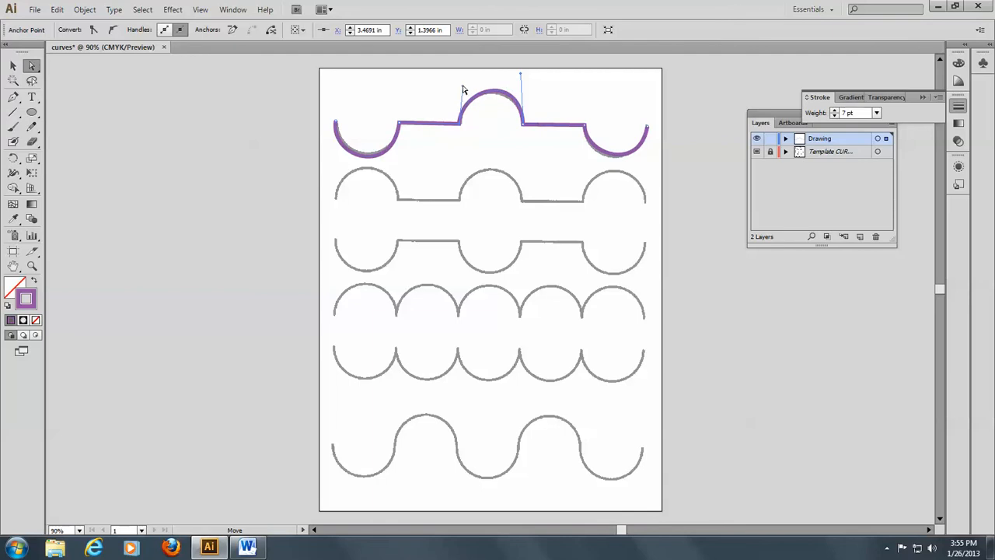
mouse_move(522, 78)
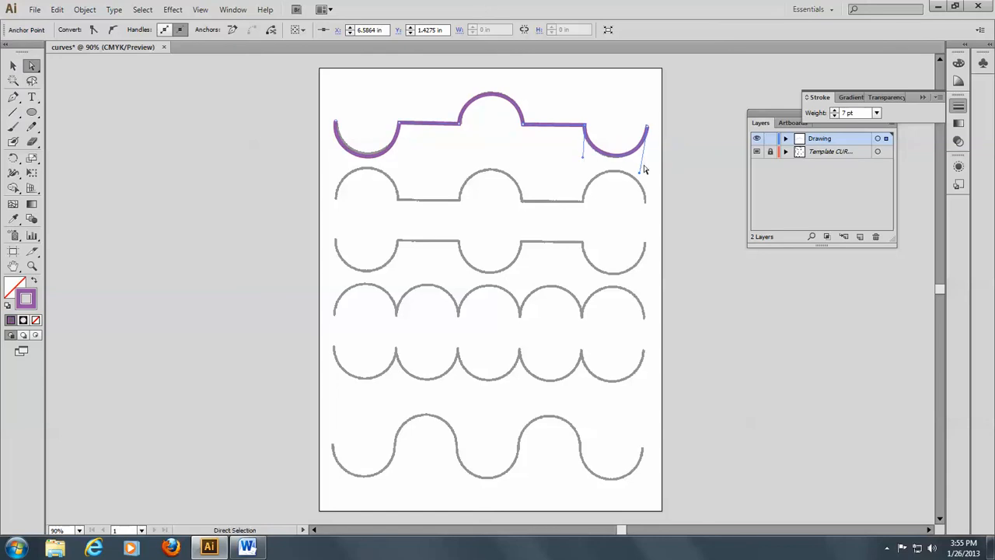
mouse_move(404, 196)
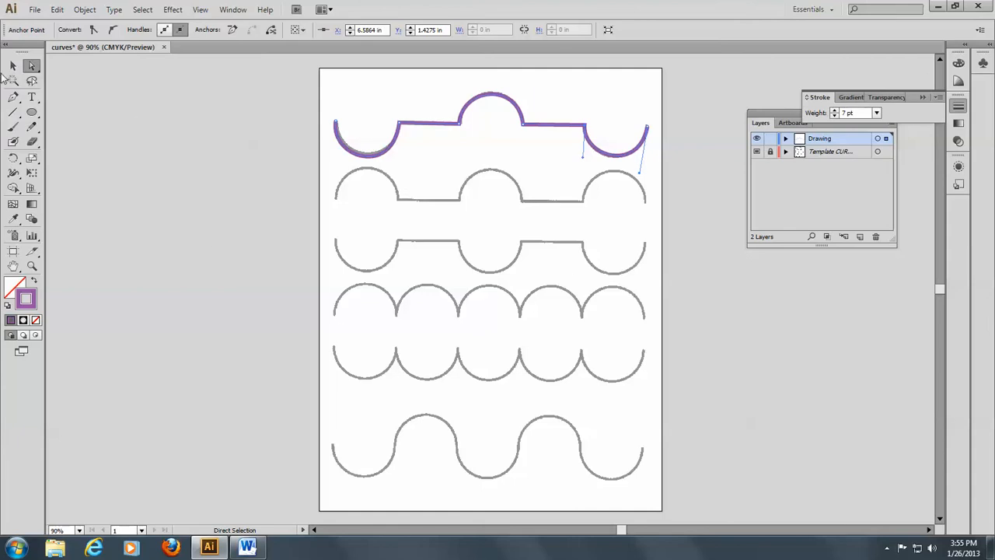
mouse_move(13, 97)
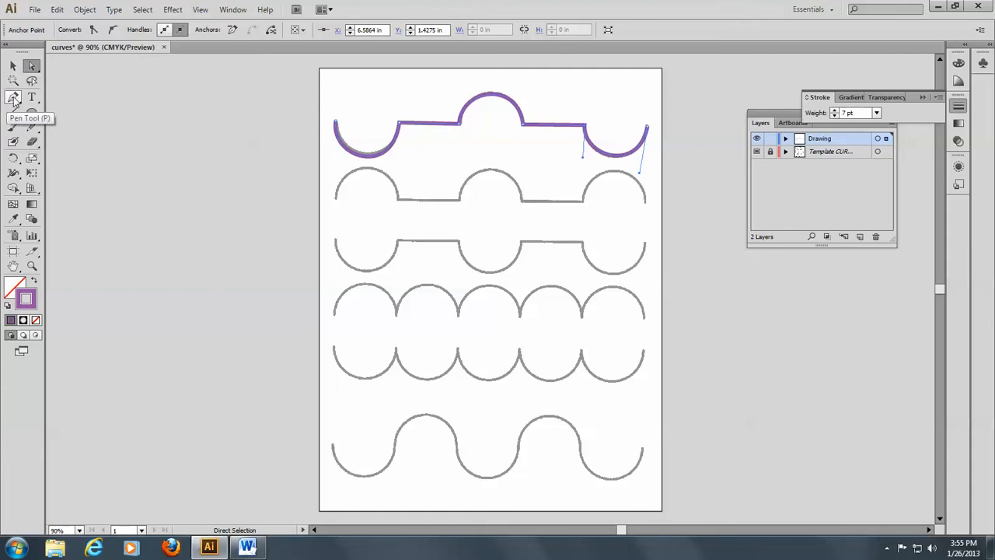
- Return to the Pen tool and place anchors tracing the fifth row's first downward arcs
left_click(12, 97)
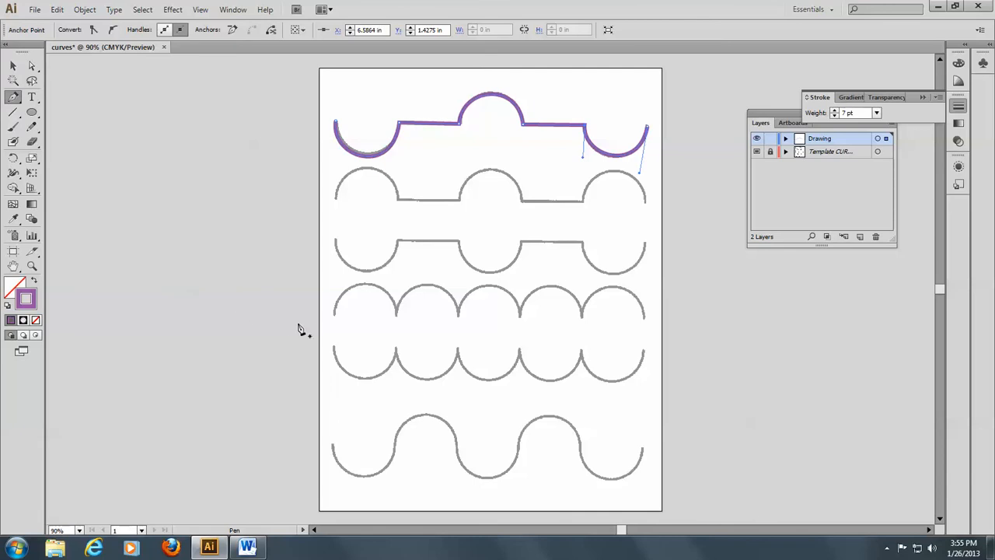
mouse_move(336, 322)
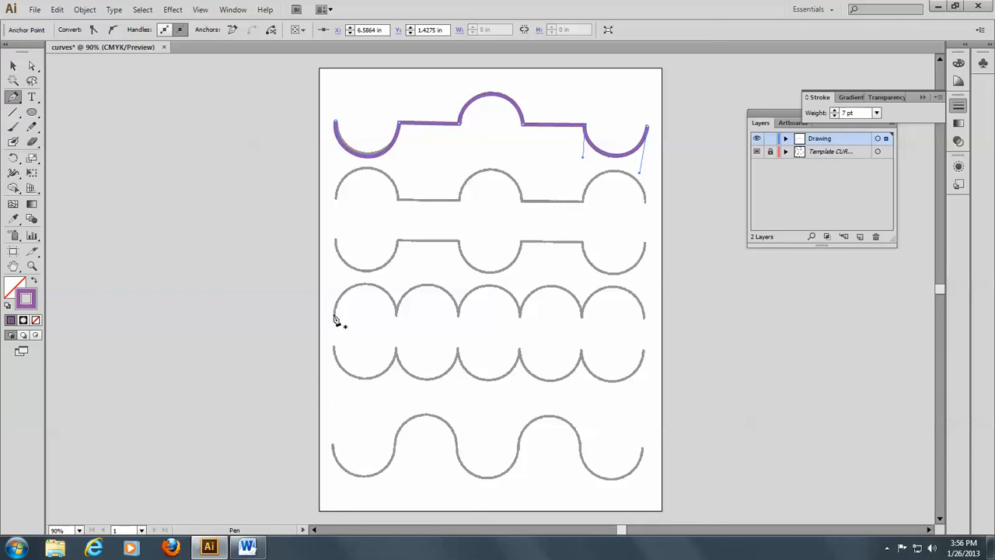
mouse_move(335, 352)
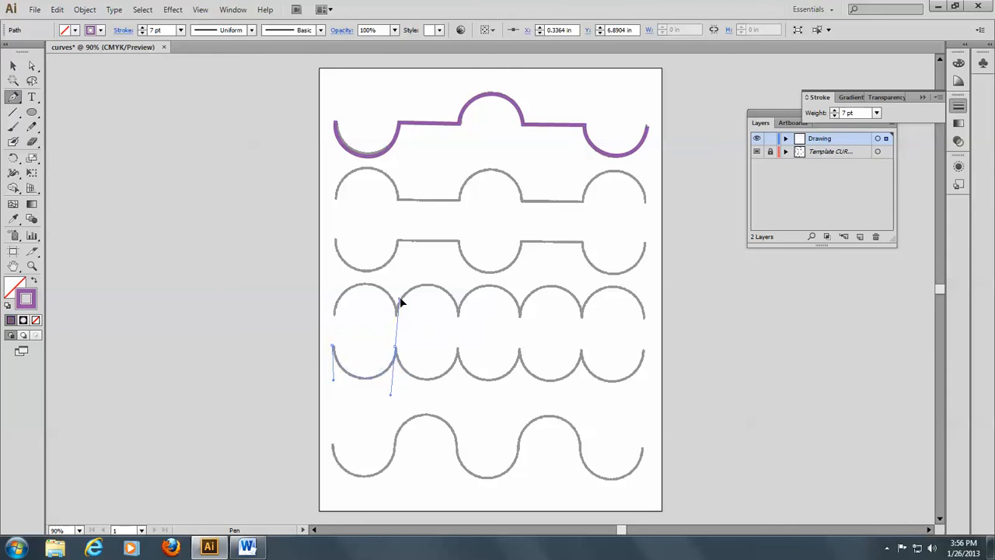
left_click(396, 356)
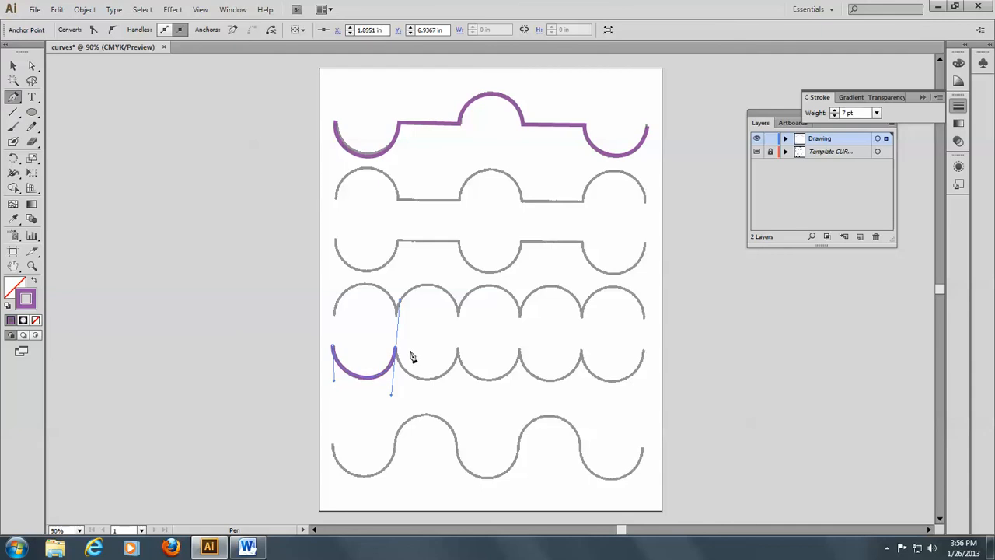
mouse_move(479, 351)
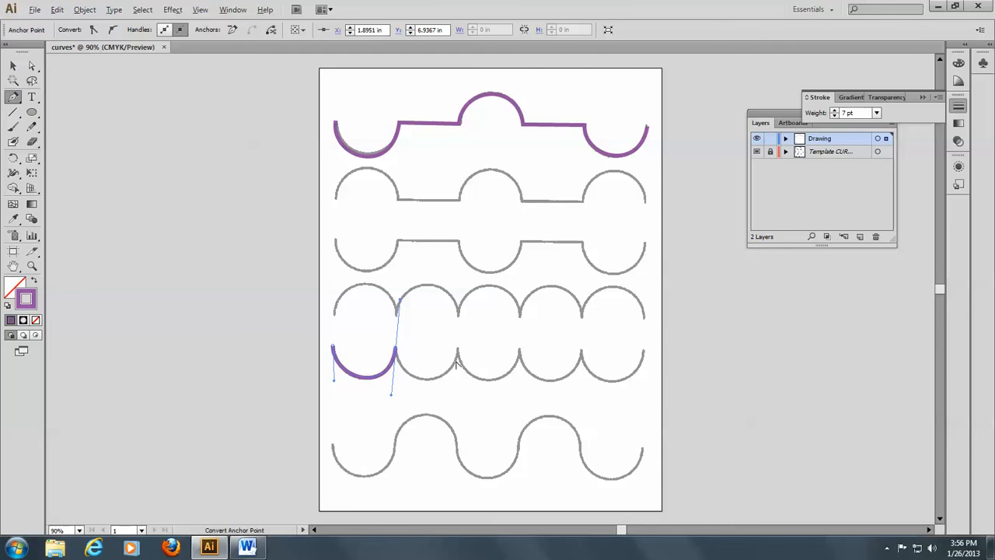
mouse_move(398, 350)
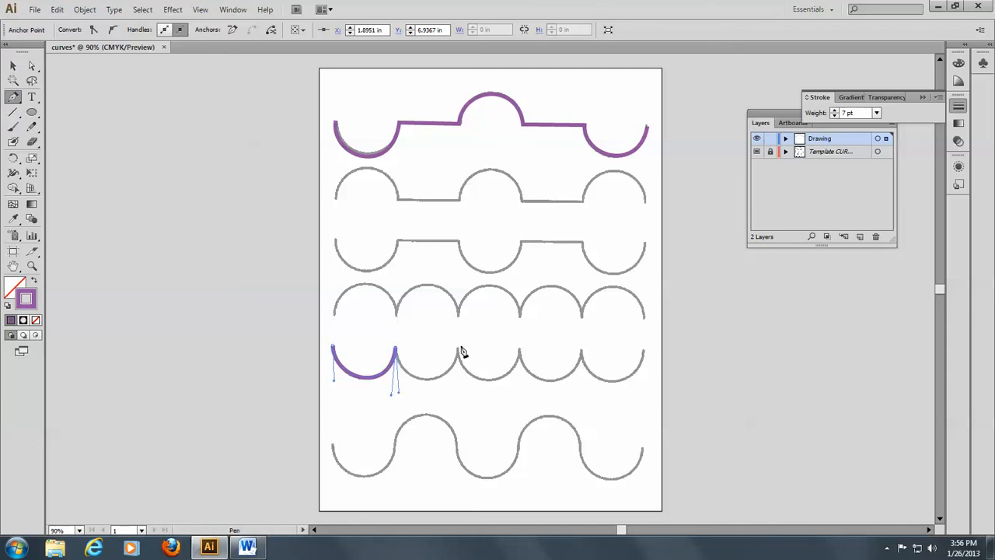
mouse_move(459, 354)
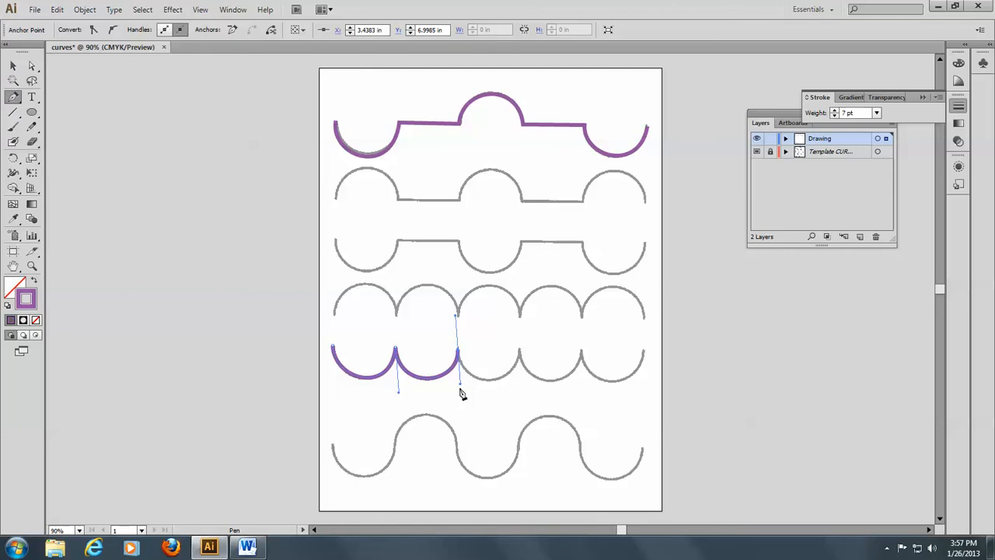
mouse_move(464, 426)
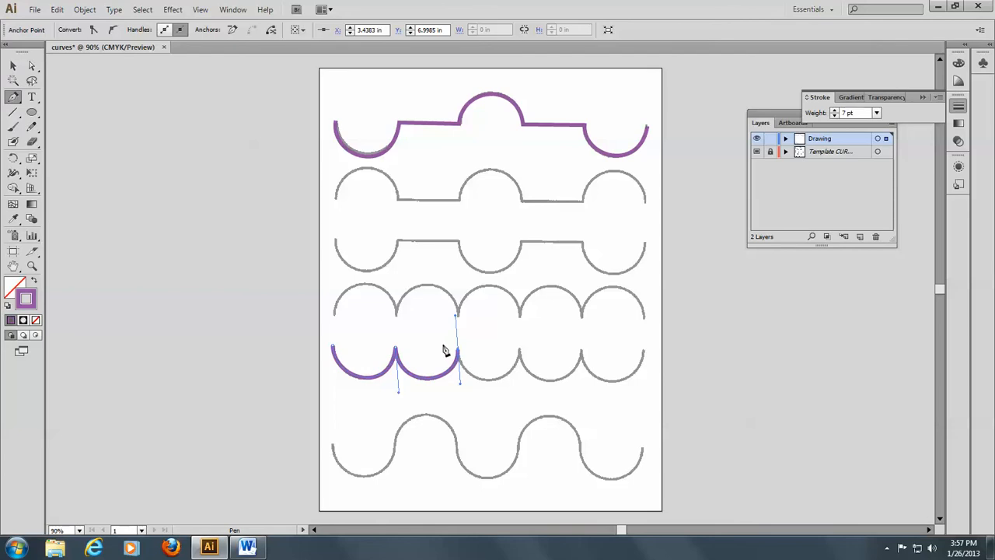
mouse_move(464, 352)
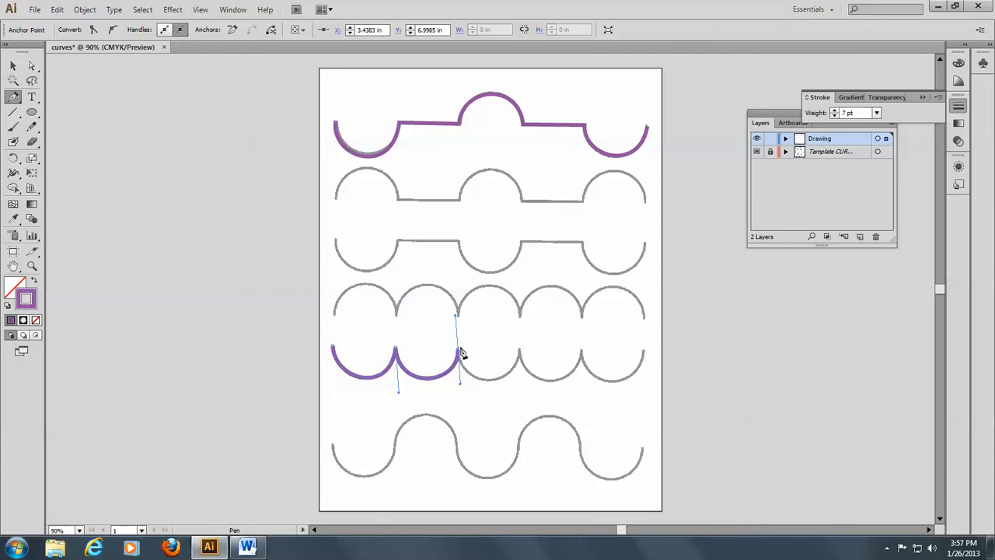
mouse_move(460, 358)
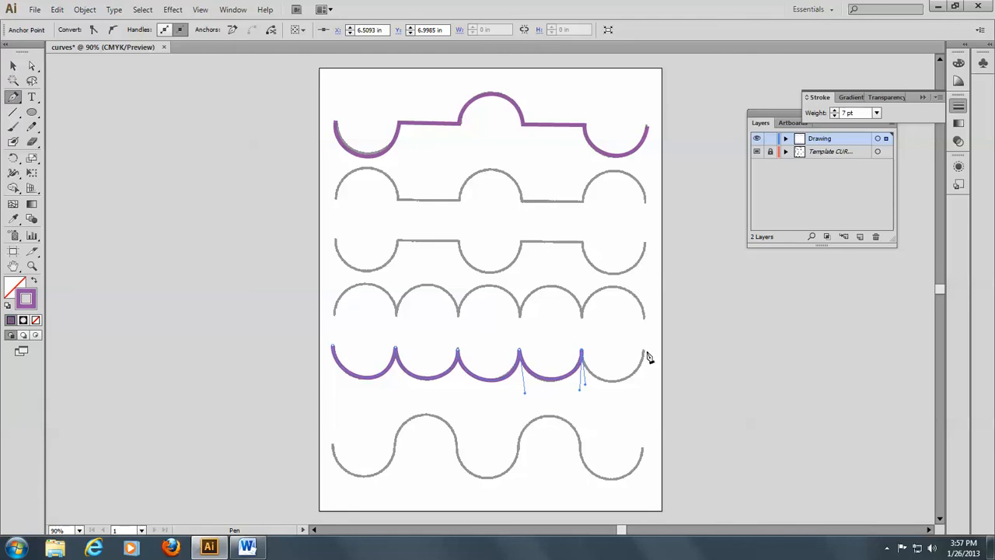
mouse_move(647, 356)
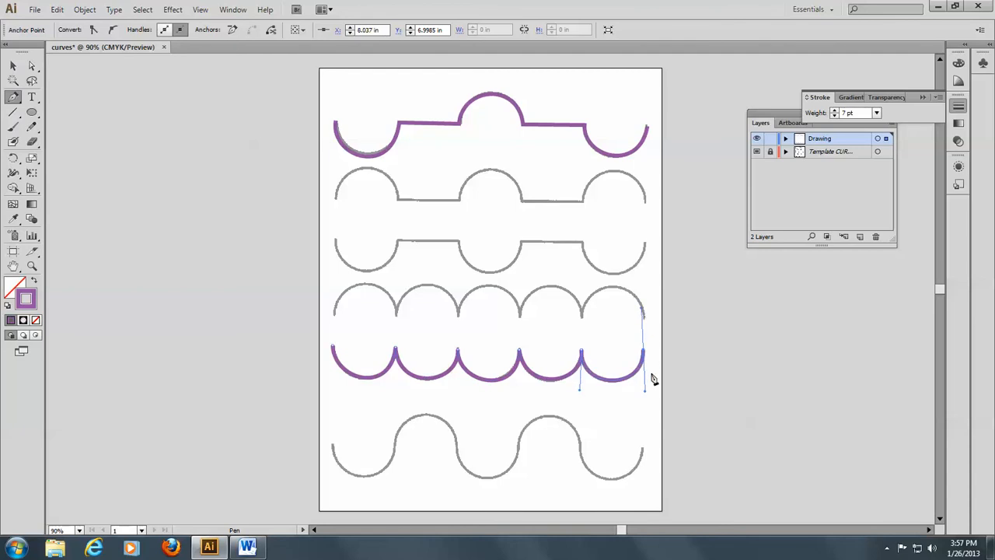
mouse_move(653, 433)
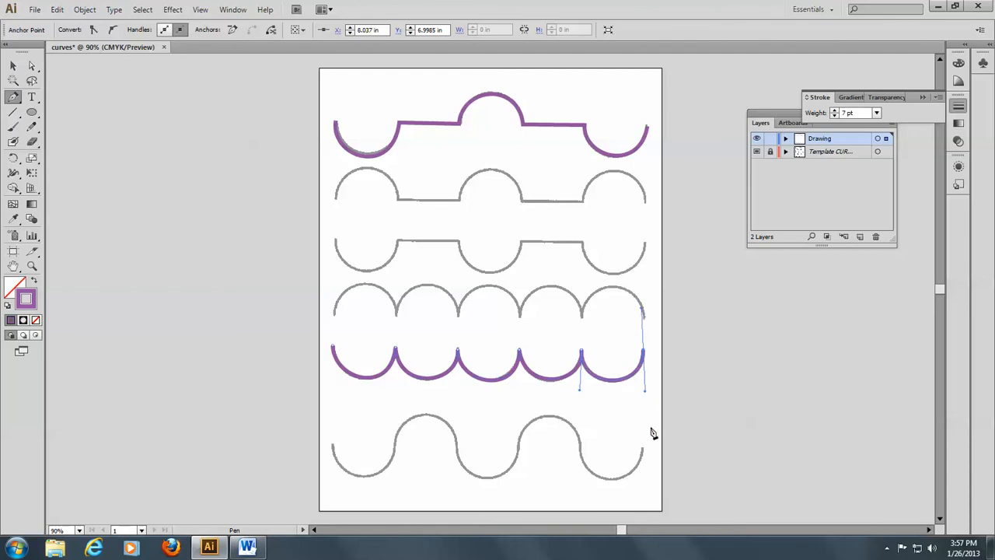
mouse_move(423, 449)
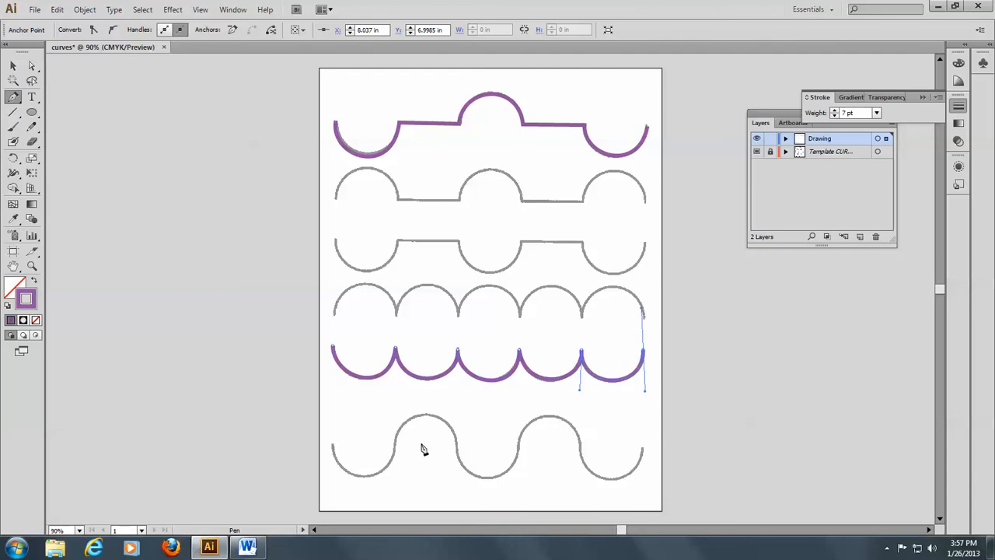
mouse_move(408, 438)
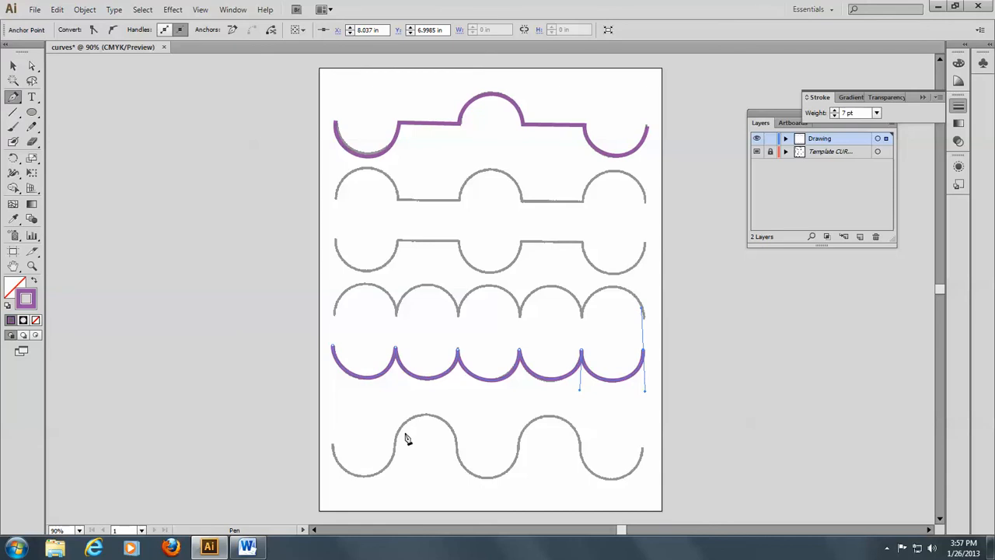
mouse_move(432, 469)
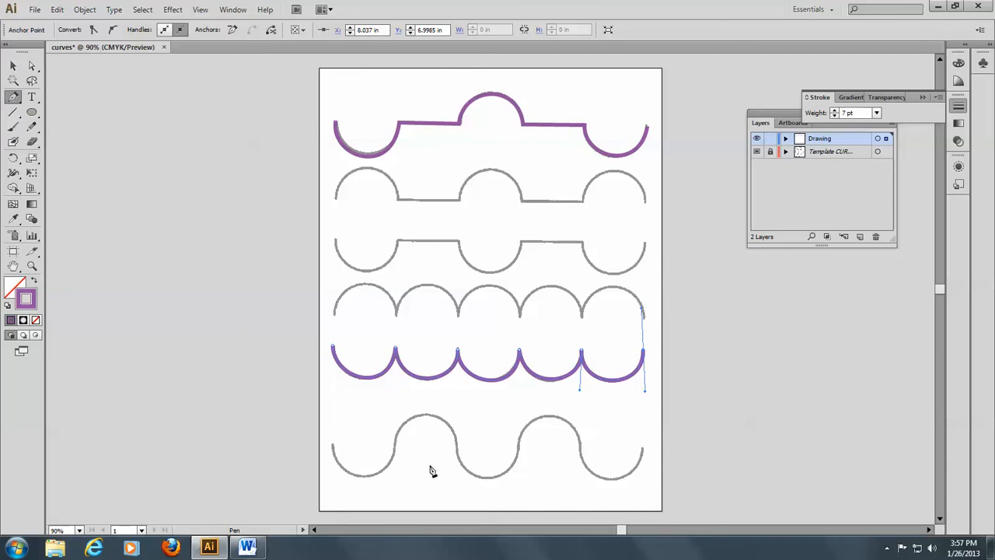
mouse_move(433, 477)
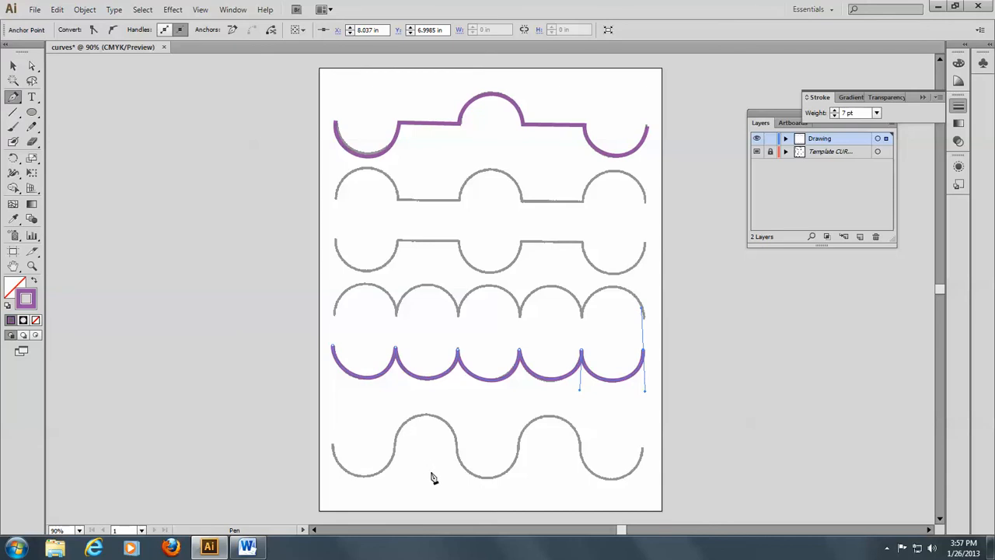
mouse_move(326, 434)
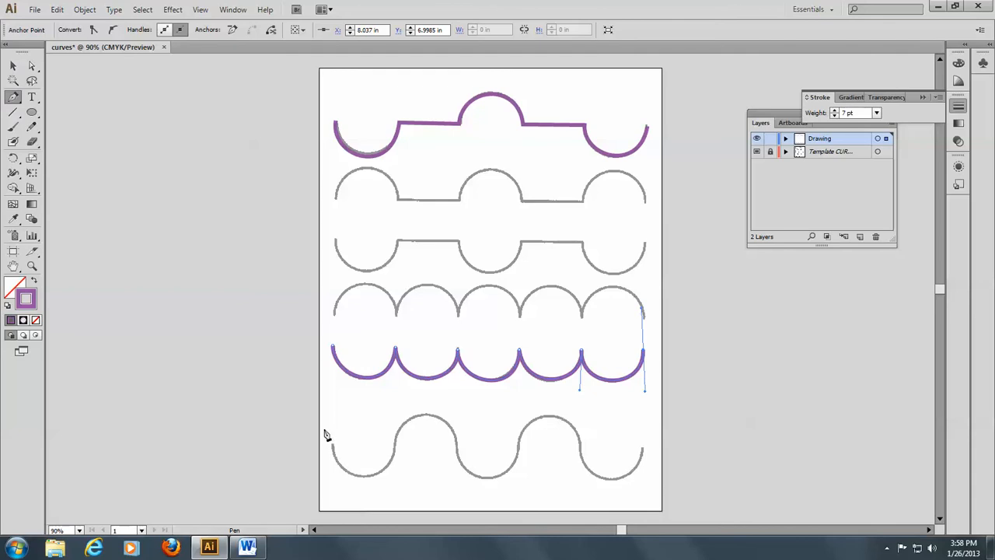
mouse_move(332, 449)
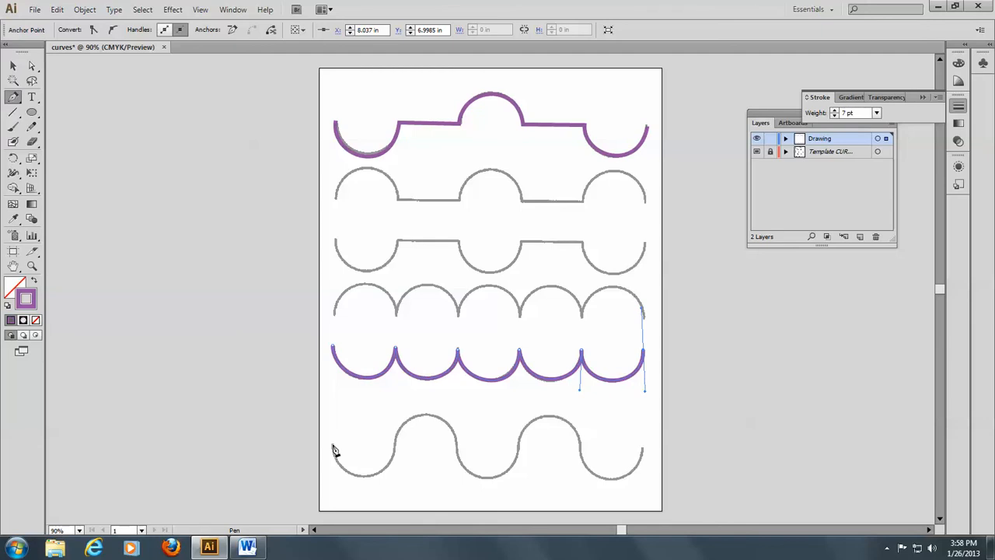
left_click(334, 451)
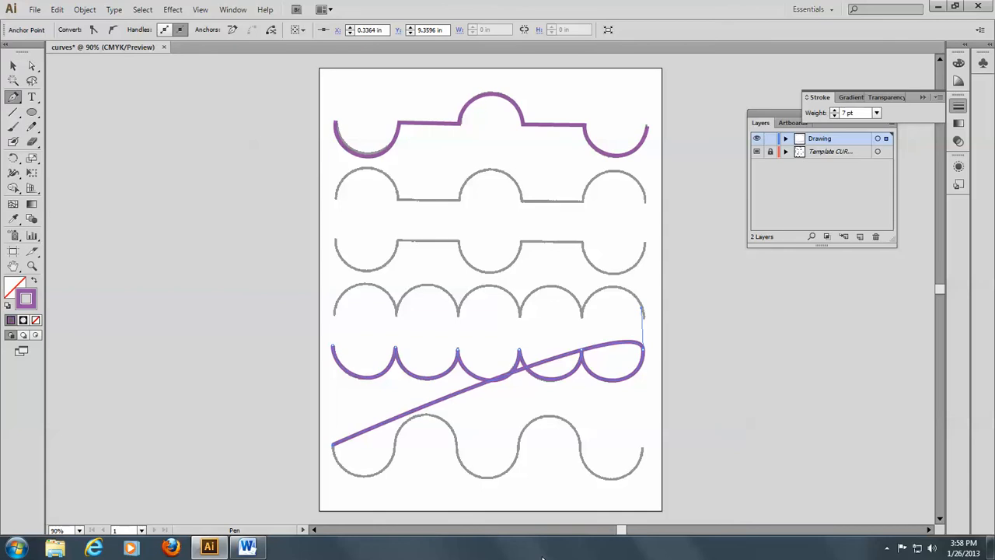
left_click(12, 97)
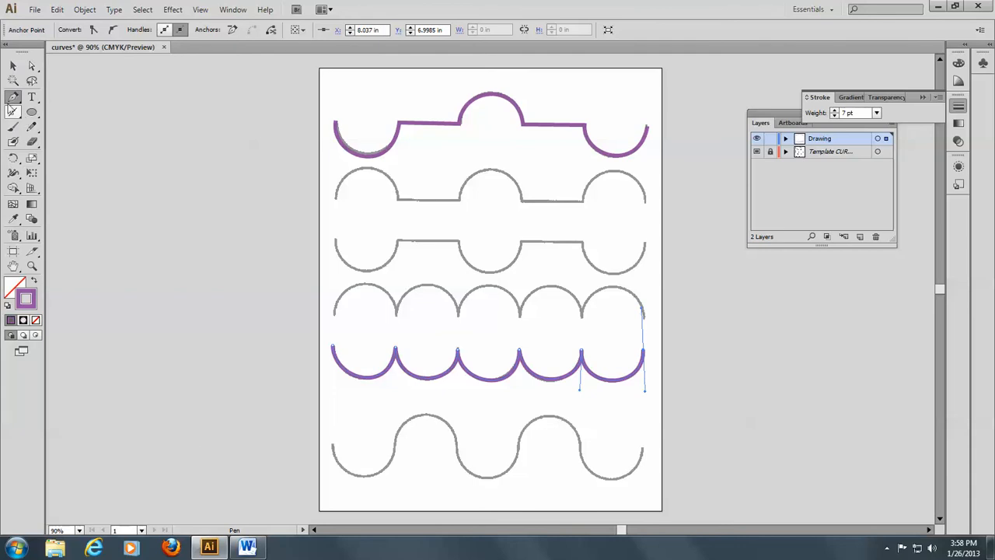
mouse_move(339, 501)
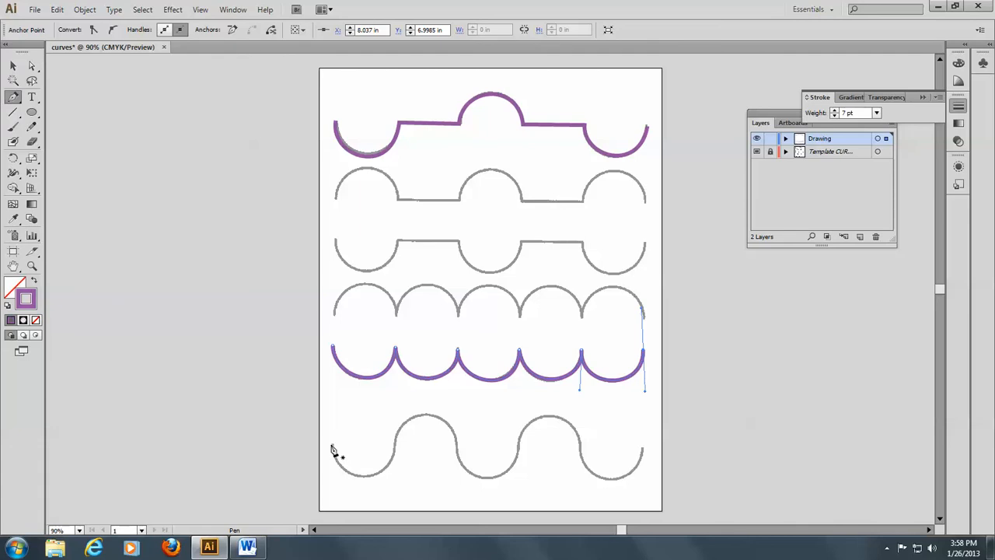
- Begin a separate pen path at the bottom row's left end to trace its wave
left_click(329, 478)
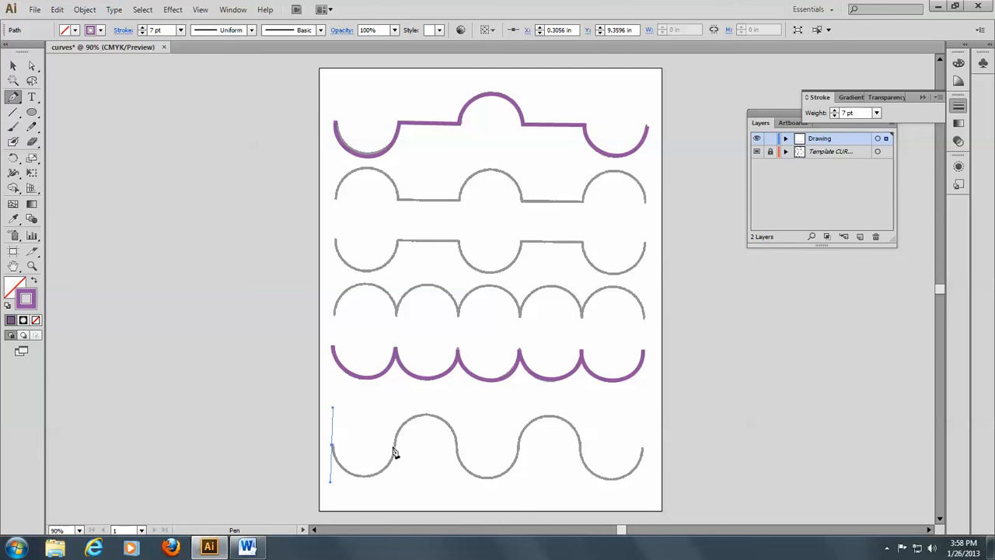
mouse_move(391, 451)
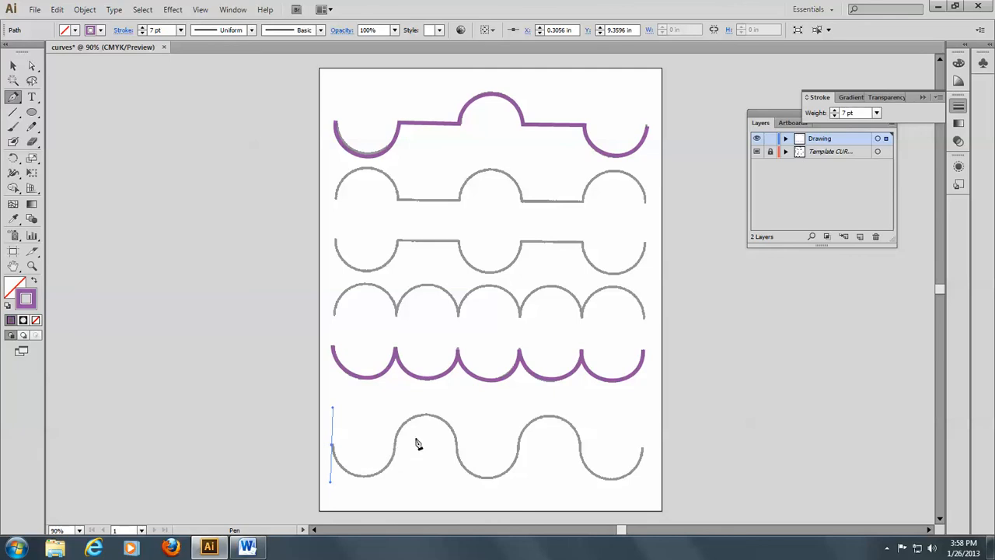
mouse_move(398, 454)
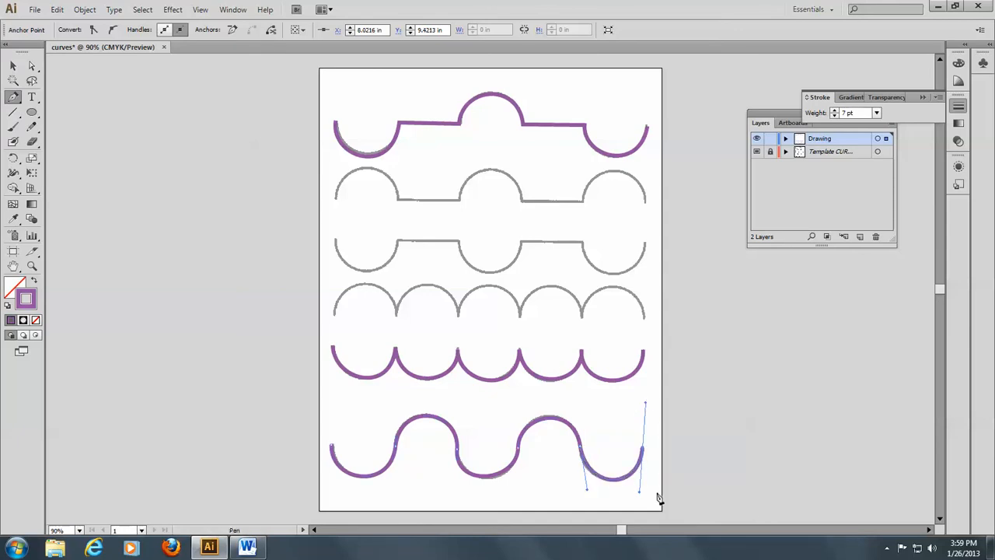
mouse_move(292, 367)
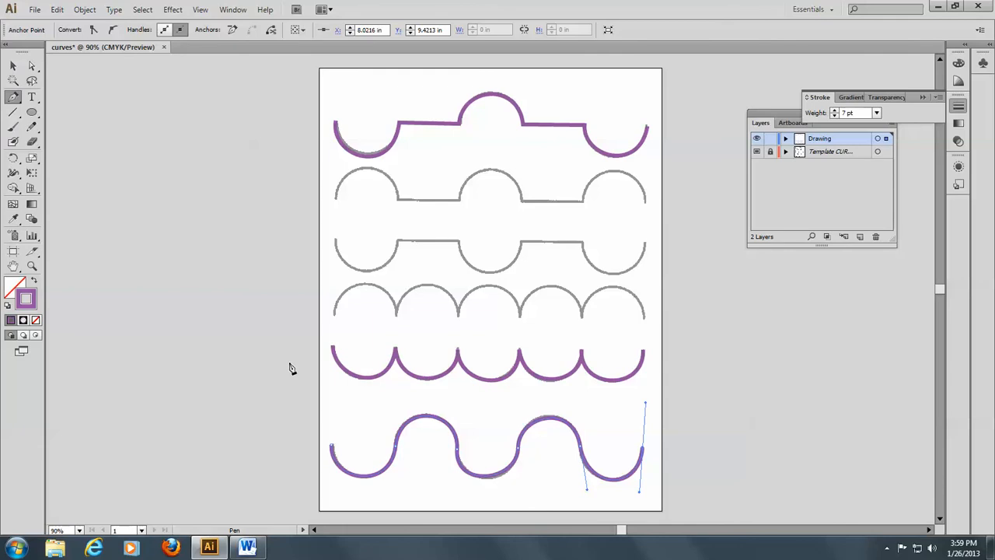
mouse_move(630, 194)
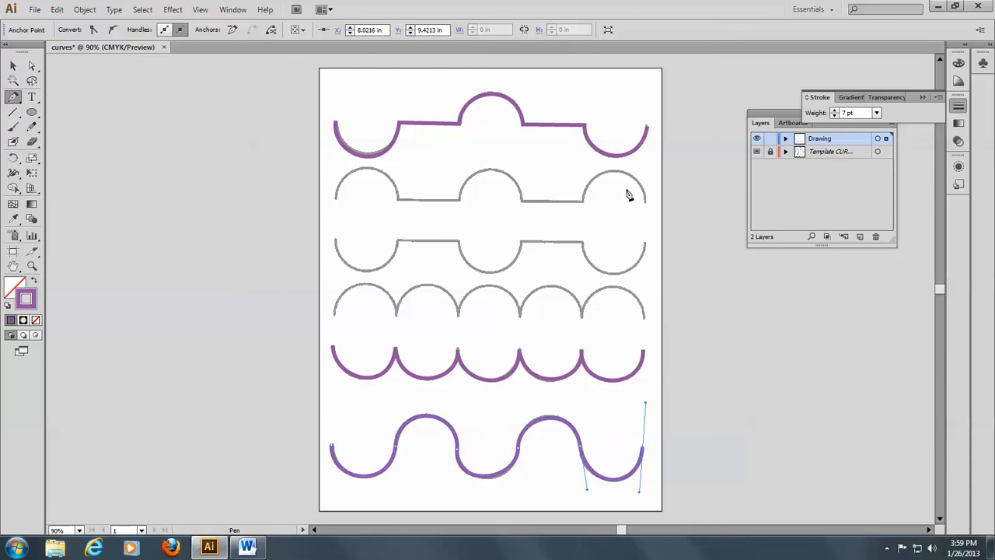
mouse_move(757, 138)
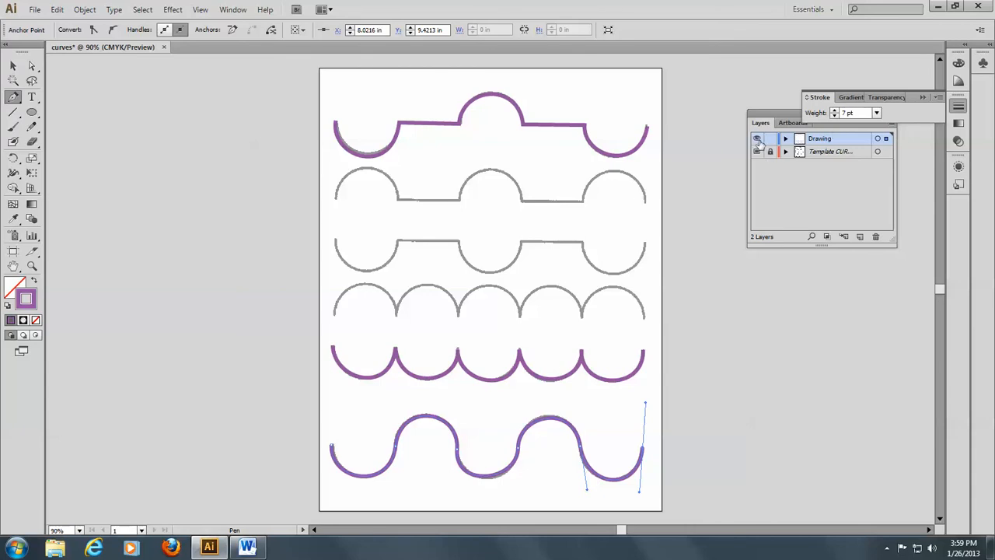
mouse_move(757, 138)
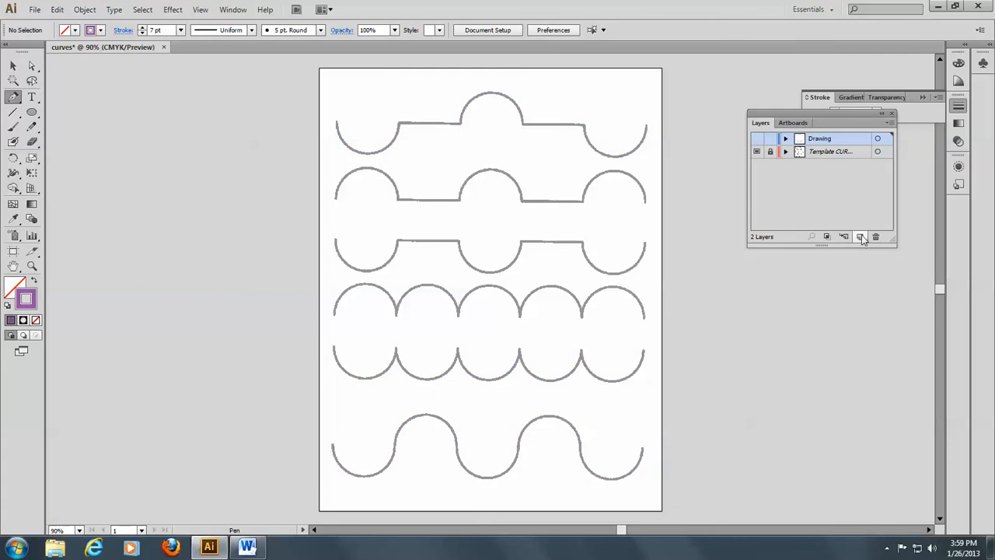
- Add a new top layer and rename it 'Drawing'
left_click(862, 236)
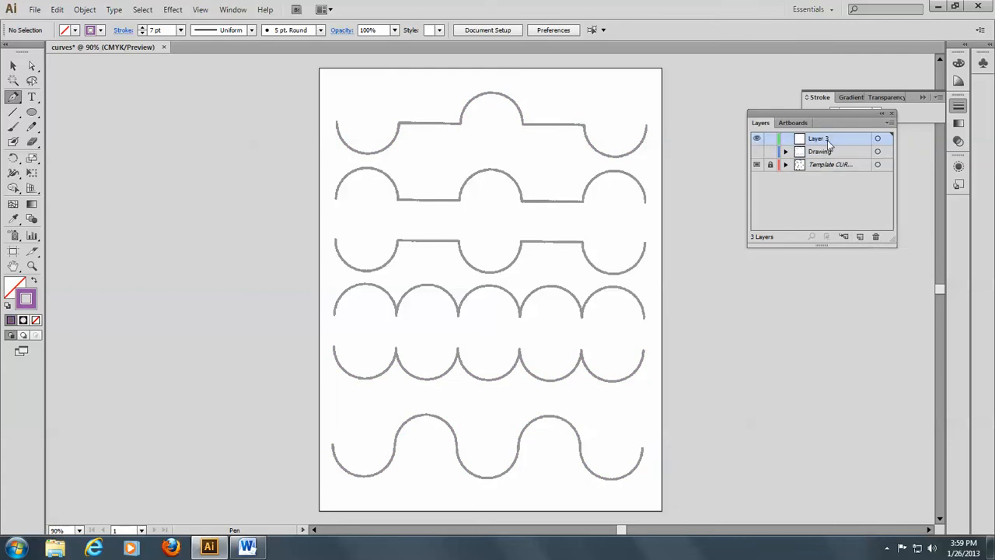
double_click(821, 139)
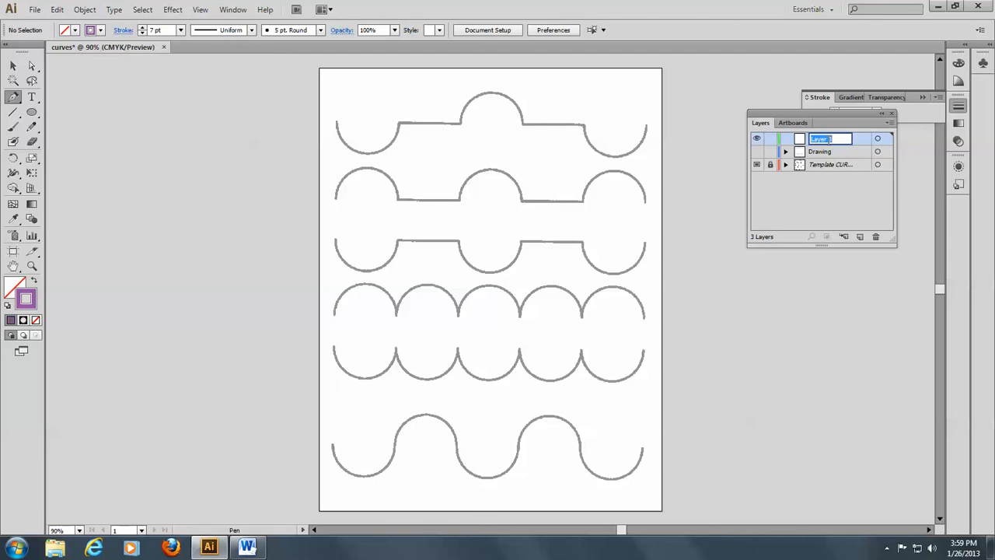
type("Drawing")
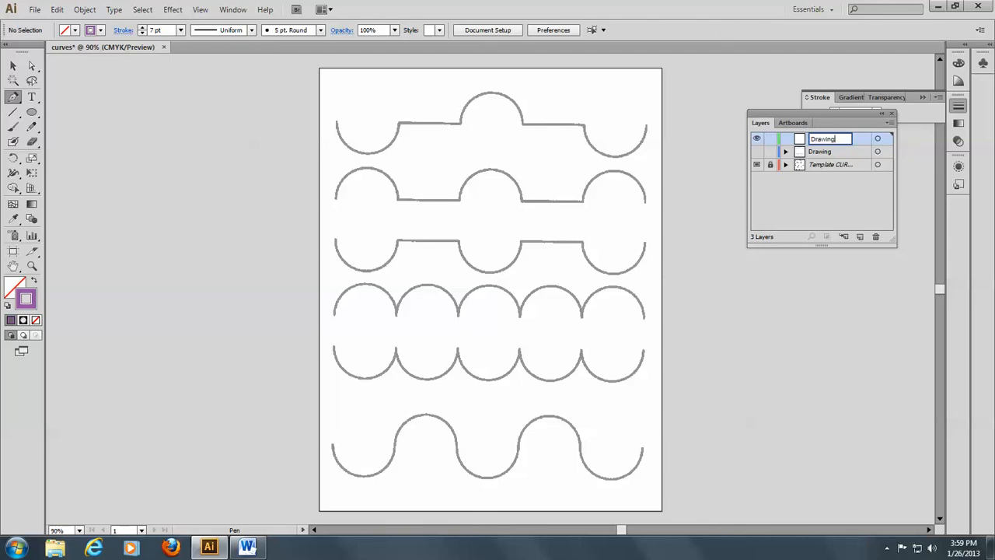